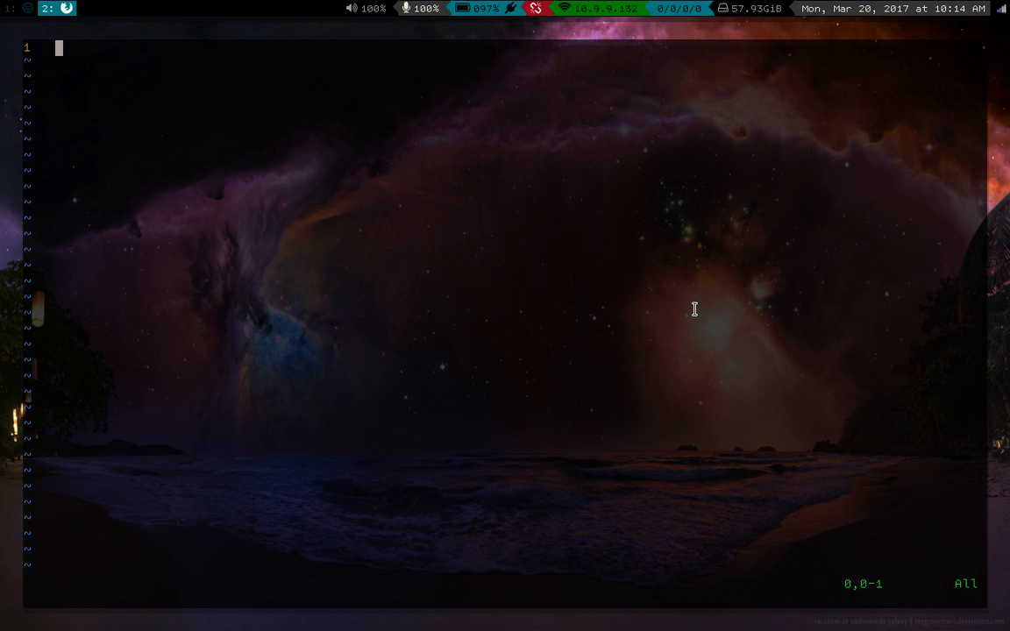
Enter insert mode and type the <h1>Header</h1> heading
{"action": "key", "text": "i"}
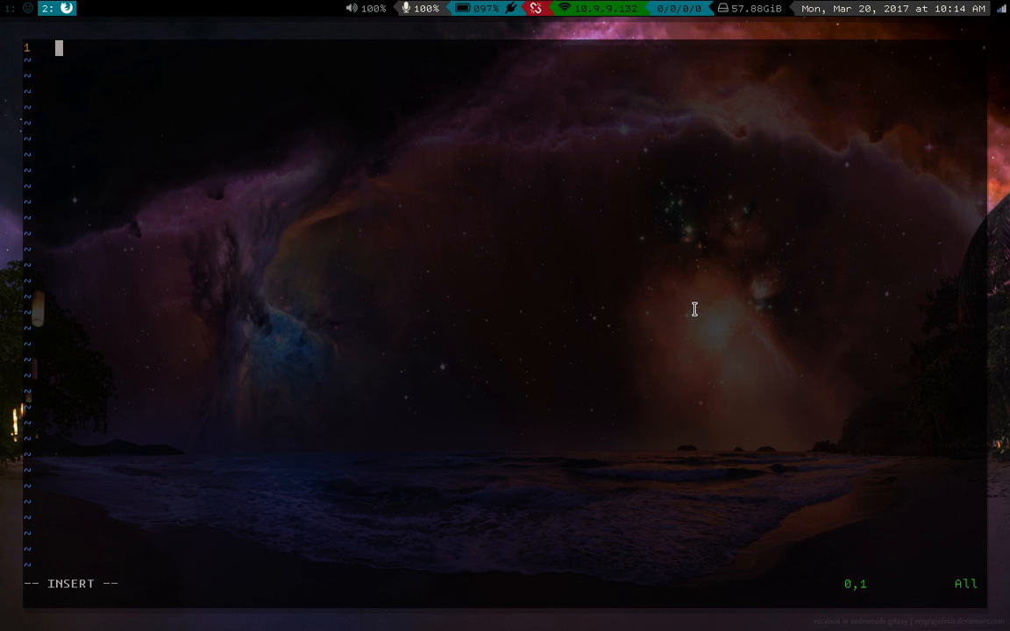
{"action": "type", "text": "h1"}
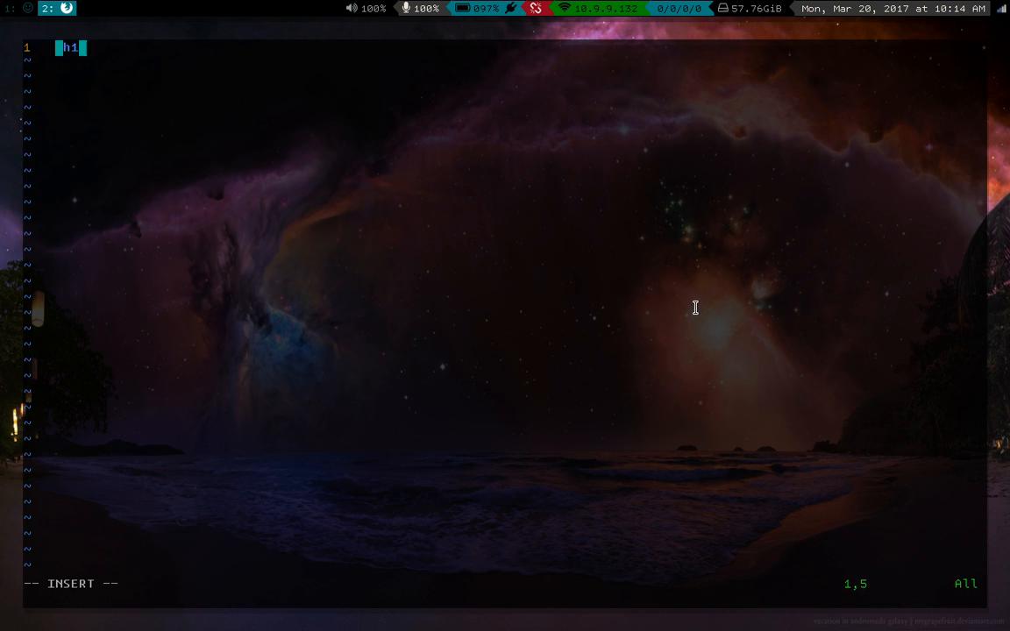
{"action": "type", "text": ">Header"}
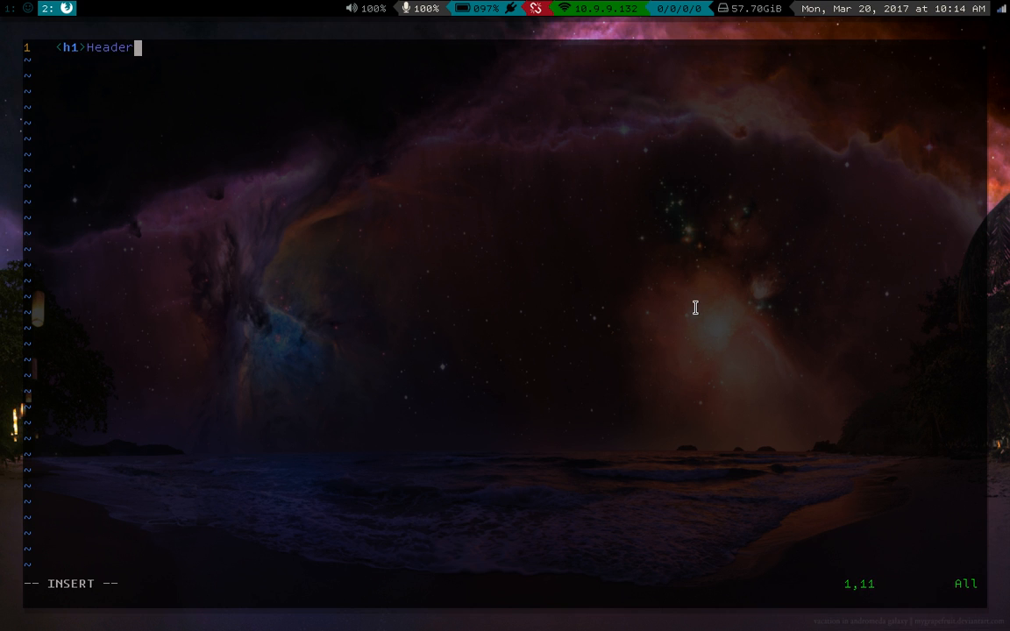
{"action": "type", "text": "</h1>"}
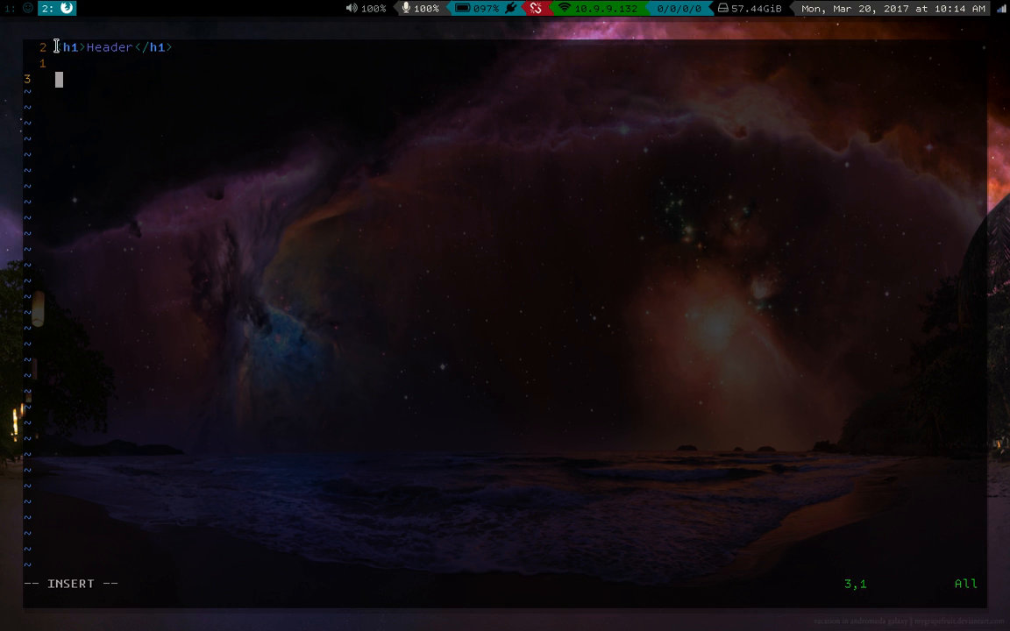
{"action": "mouse_move", "coordinate": [263, 99]}
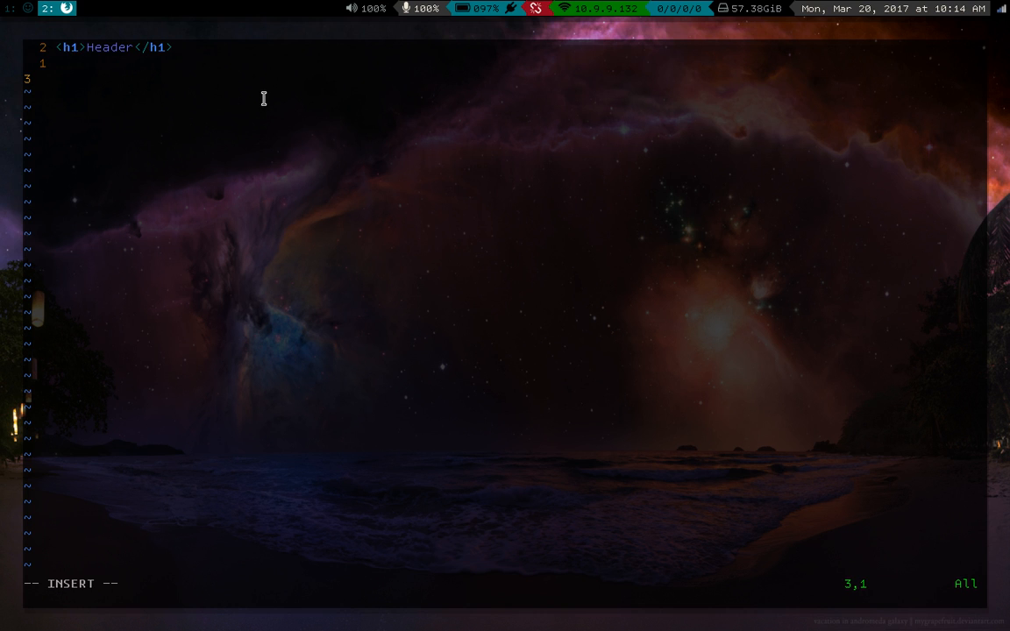
Add two <p> paragraphs, the second ending with <b>This is bold text</b>
{"action": "type", "text": "p>"}
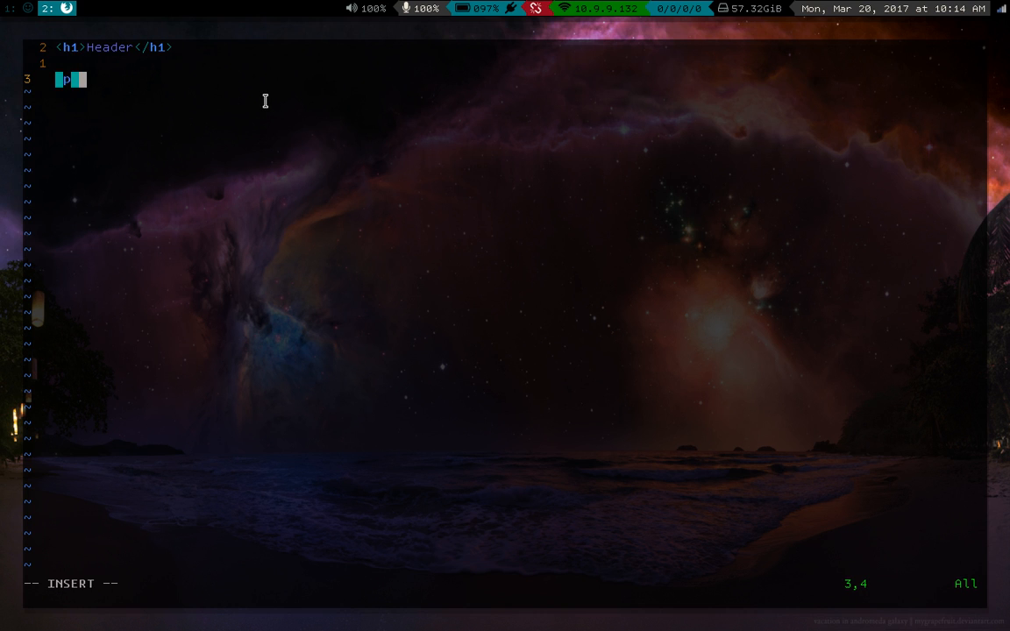
{"action": "type", "text": "Thaksdh lkjhasdkjhkja hks"}
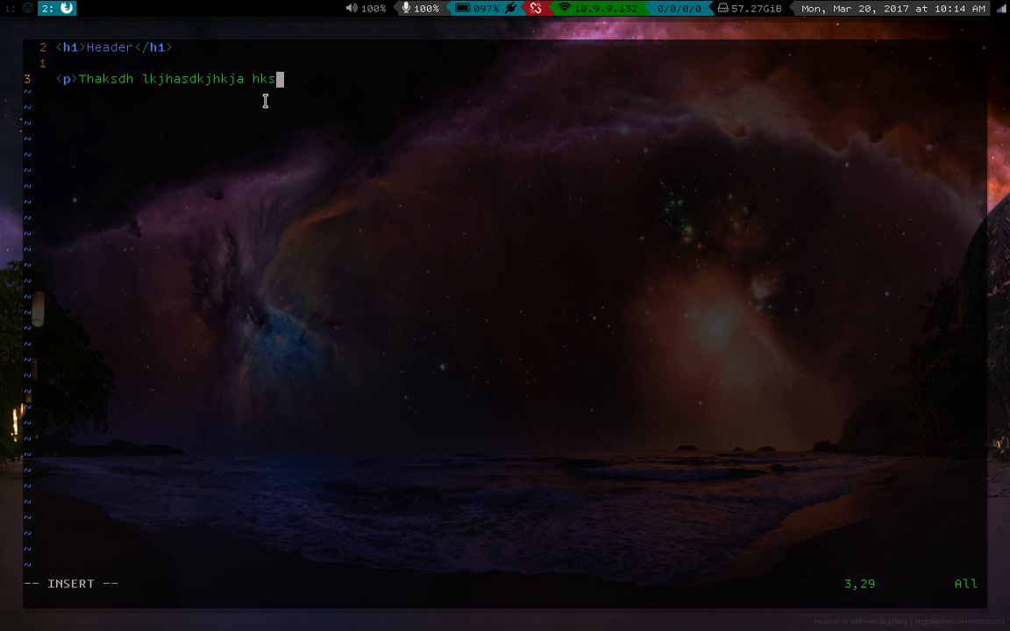
{"action": "type", "text": "jdfasdf</p>"}
{"action": "type", "text": "<p>"}
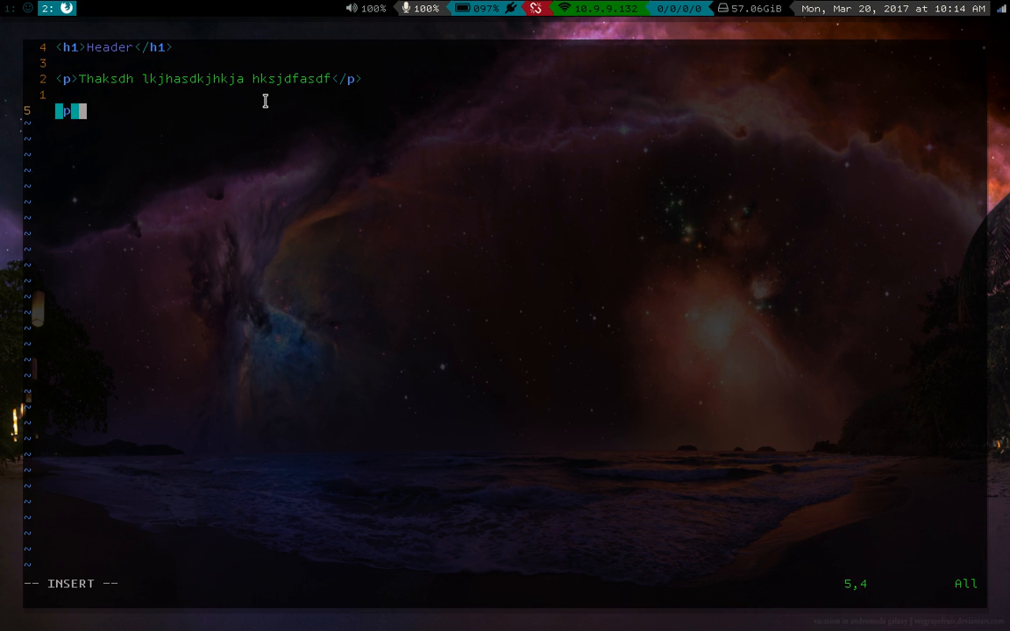
{"action": "type", "text": "akljshdf kajhlkjahsd"}
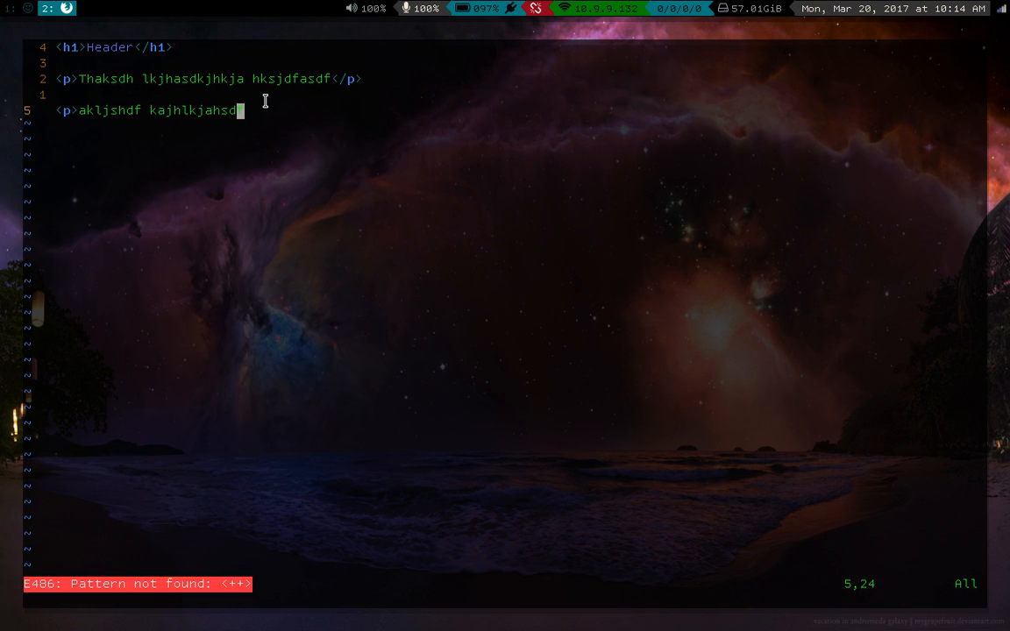
{"action": "type", "text": "<b"}
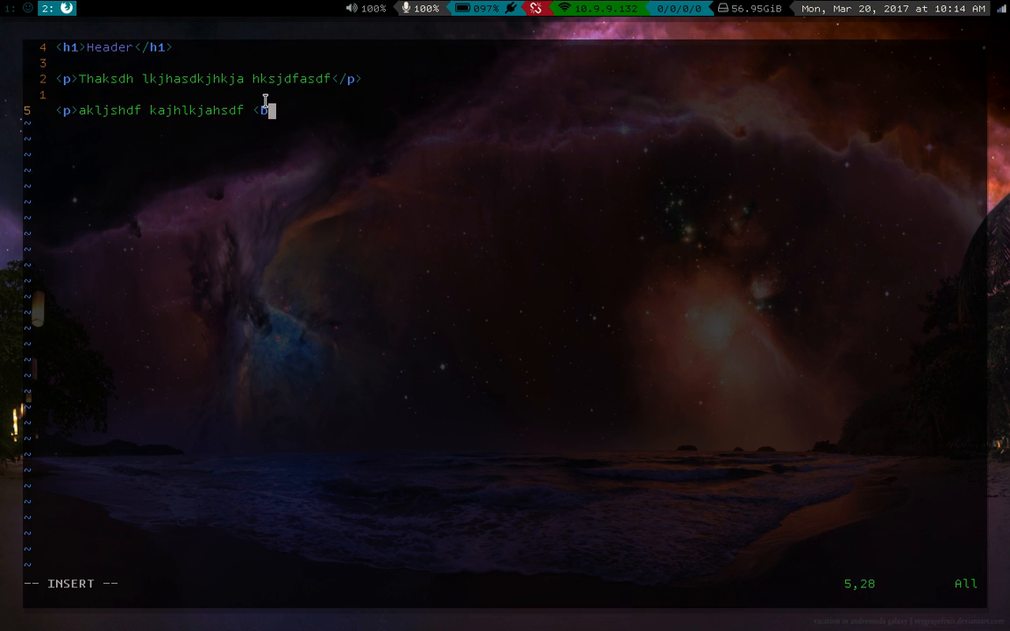
{"action": "type", "text": "This is bold tex"}
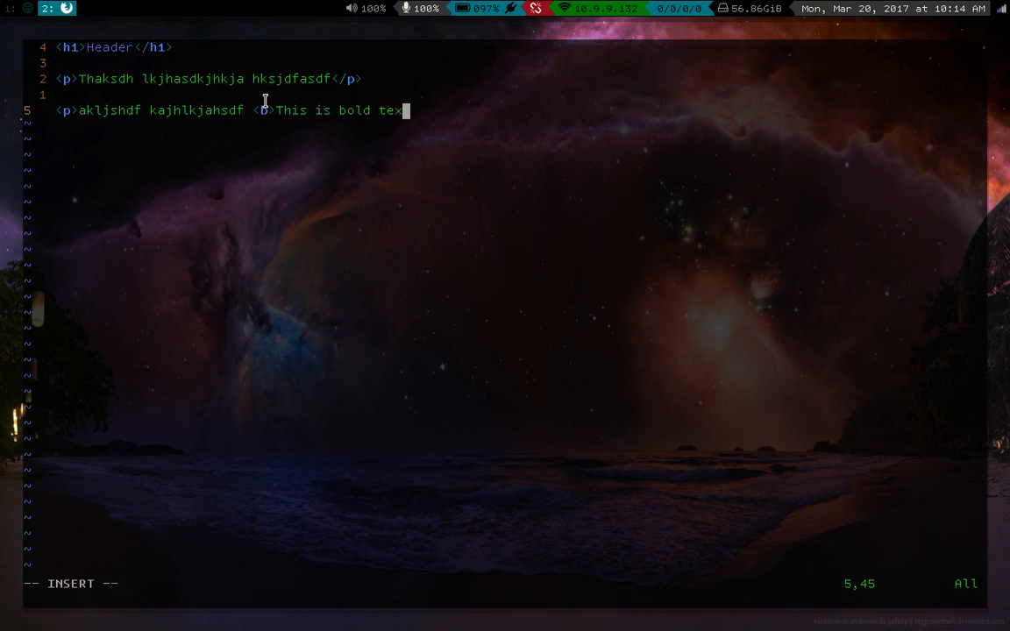
{"action": "type", "text": "t</b><"}
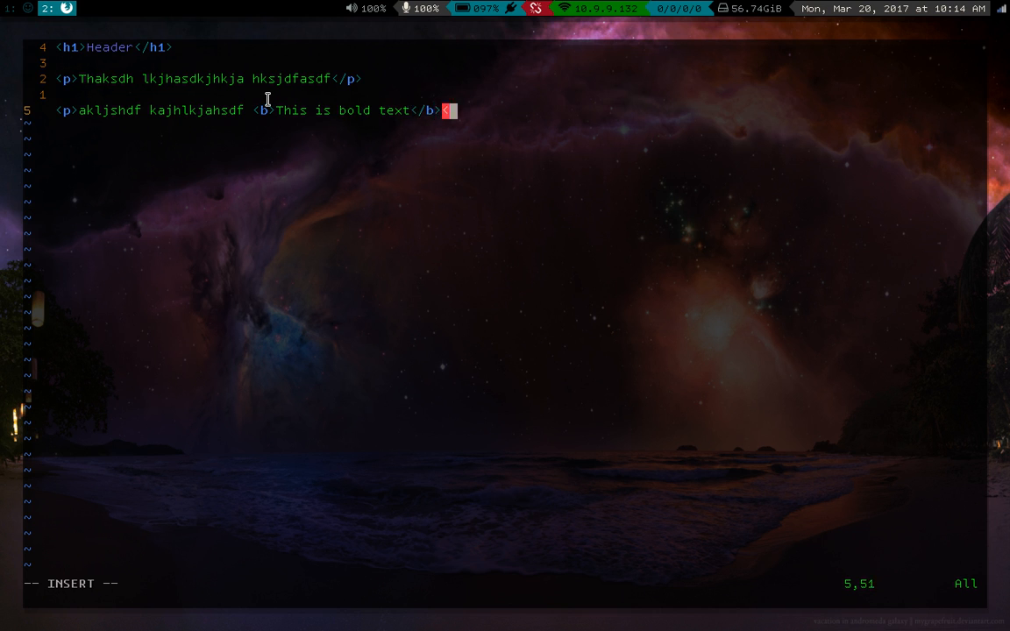
{"action": "type", "text": "/p"}
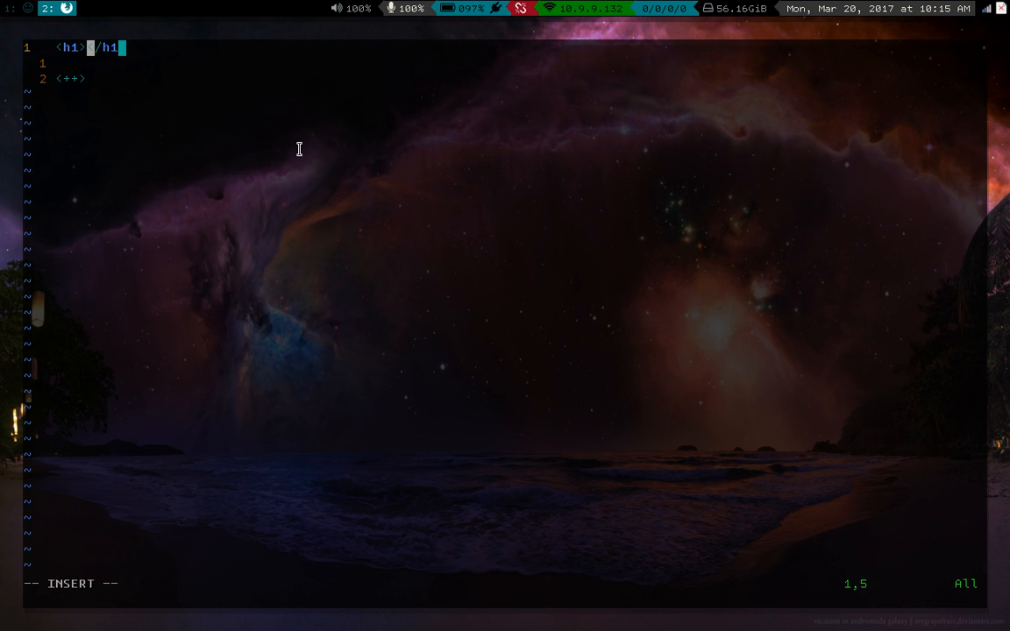
Type the Header heading with <++> placeholder lines below it
{"action": "type", "text": "Head"}
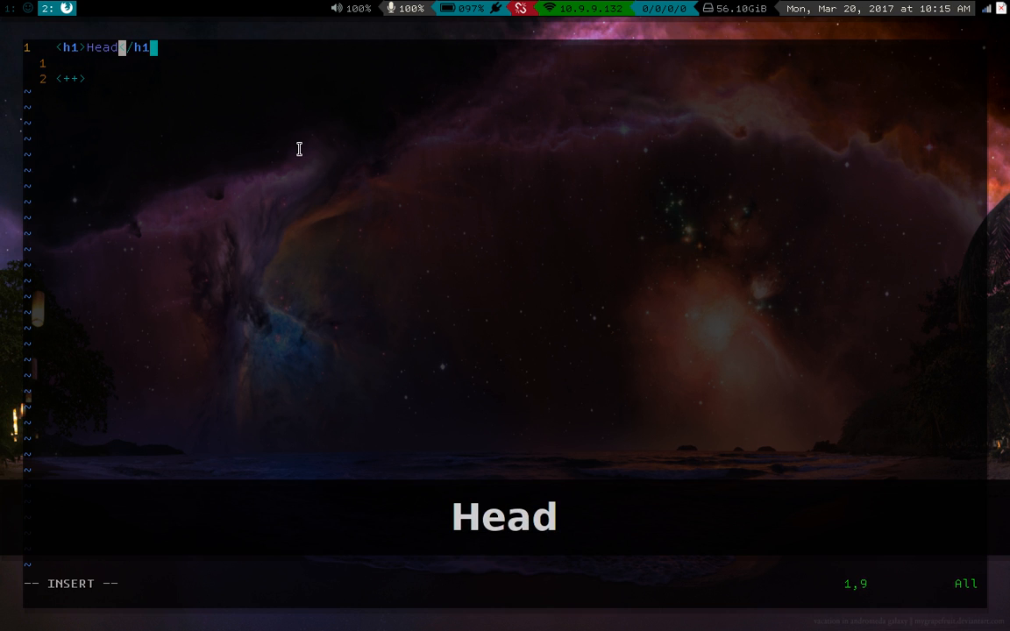
{"action": "type", "text": "er"}
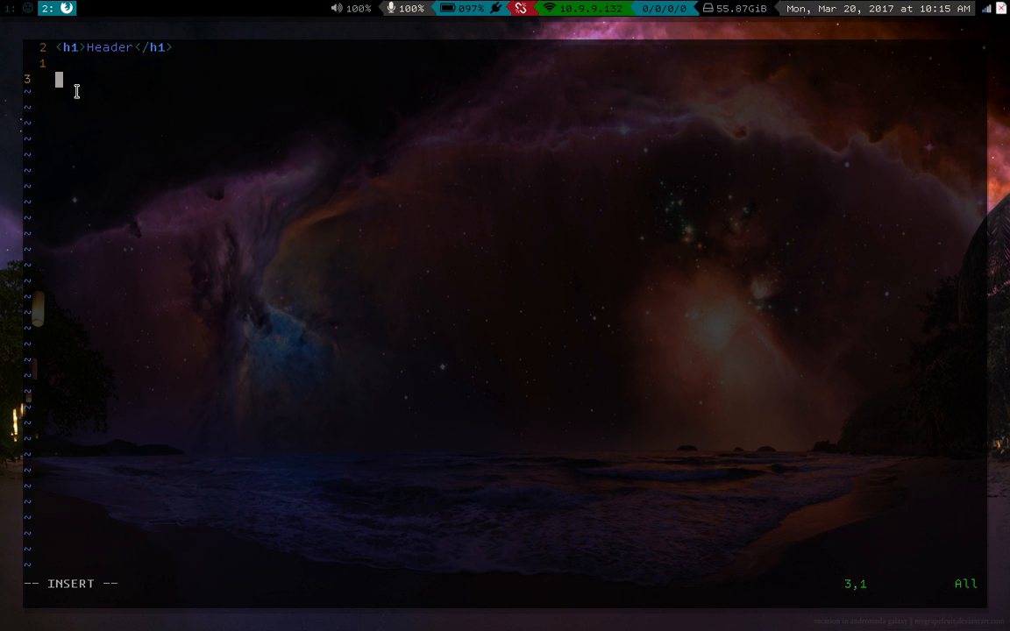
{"action": "type", "text": "<++>"}
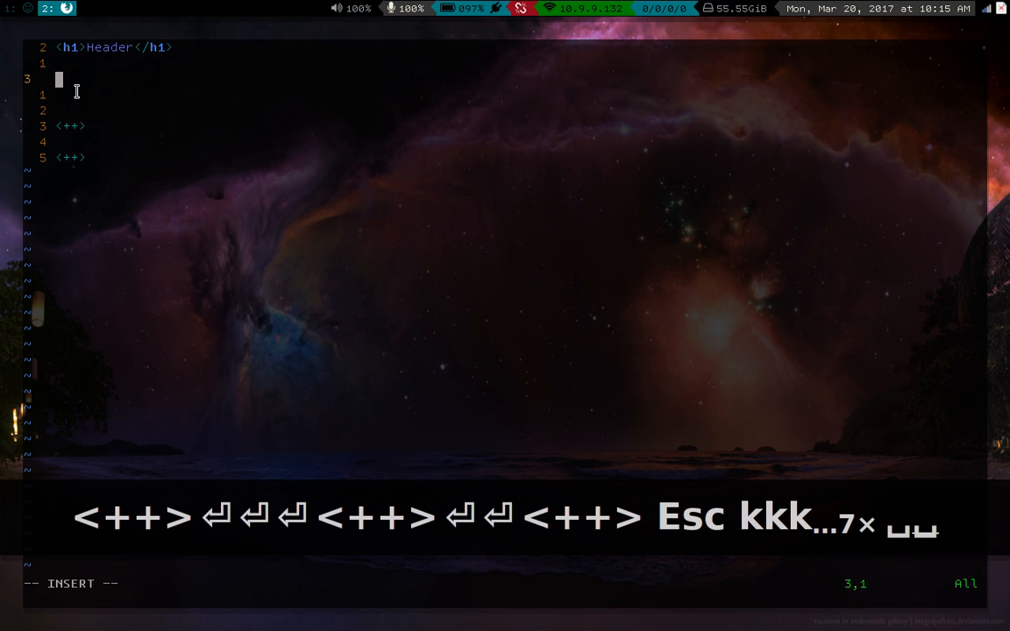
Fill the placeholder lines with sample text and start a paragraph containing a bold tag
{"action": "type", "text": "lakjshdlkjh"}
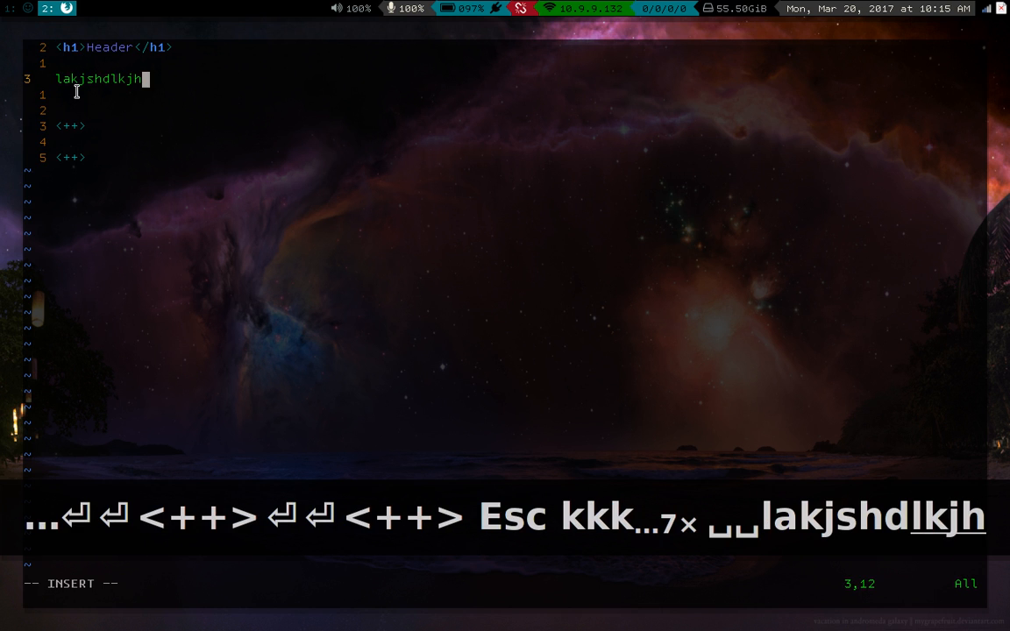
{"action": "type", "text": "alskjdfhkj"}
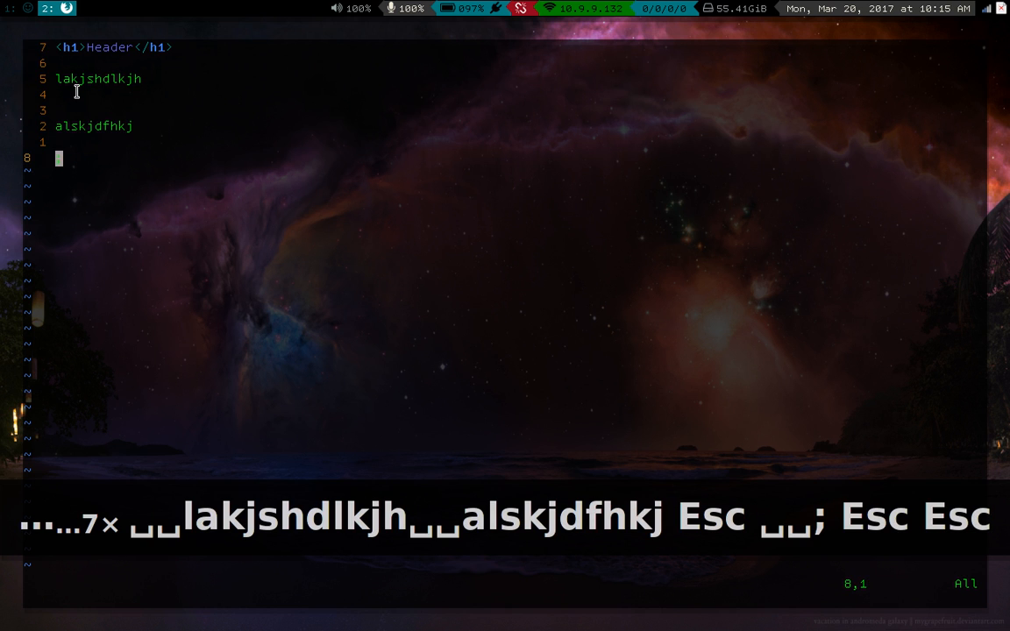
{"action": "key", "text": "i"}
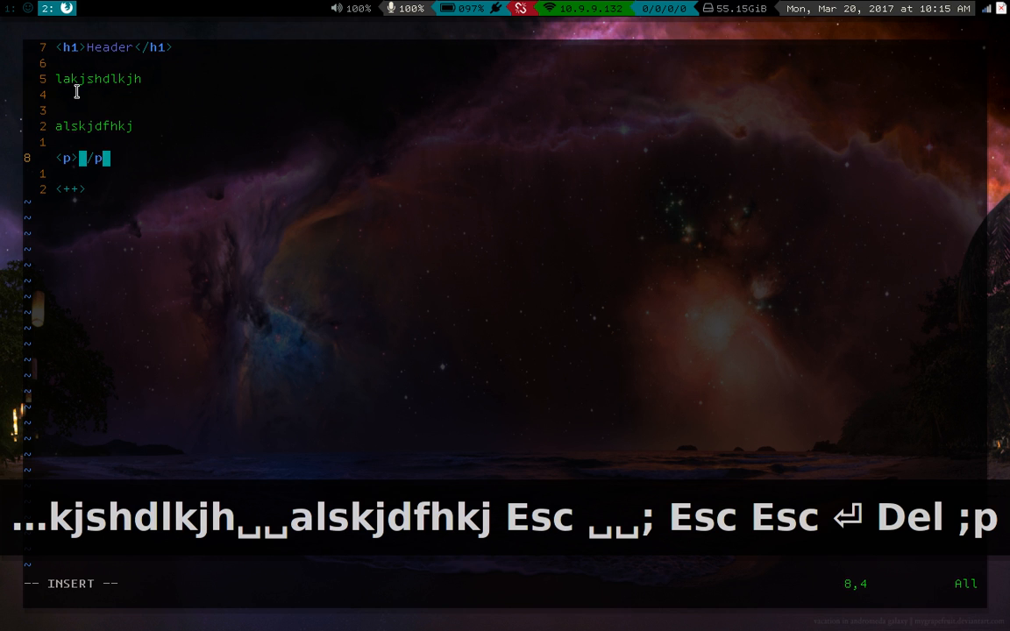
{"action": "type", "text": "kashdkjhkasdf <b></b> <++"}
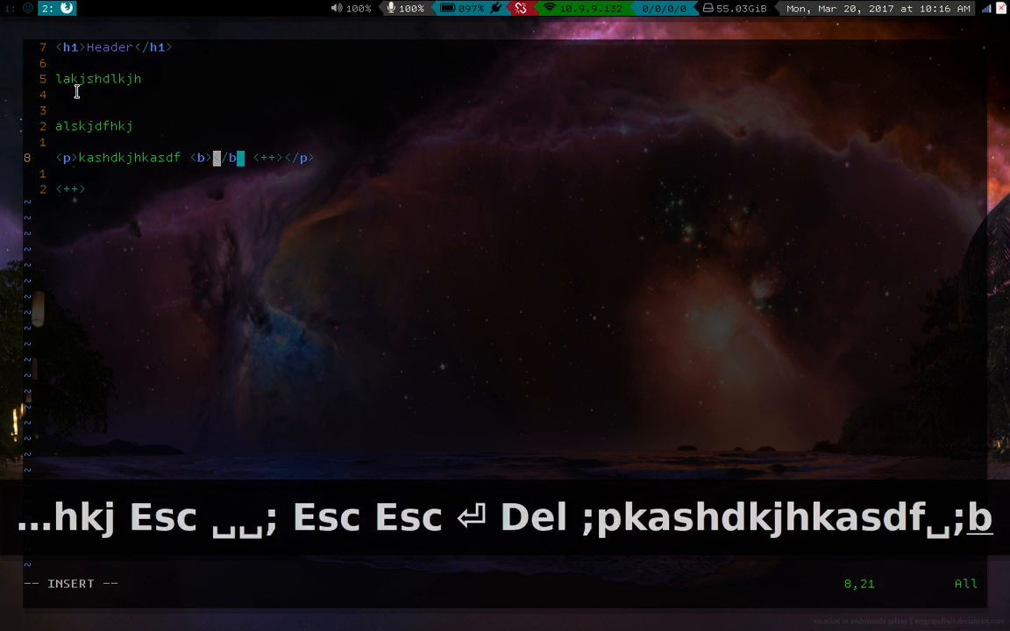
{"action": "type", "text": "lkjahsdfj"}
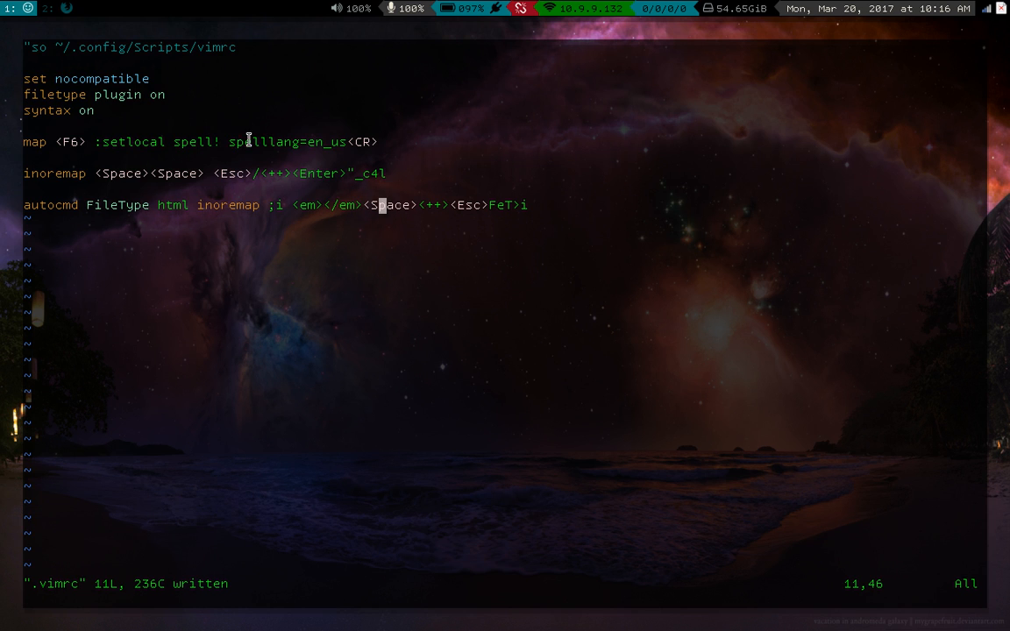
{"action": "mouse_move", "coordinate": [409, 278]}
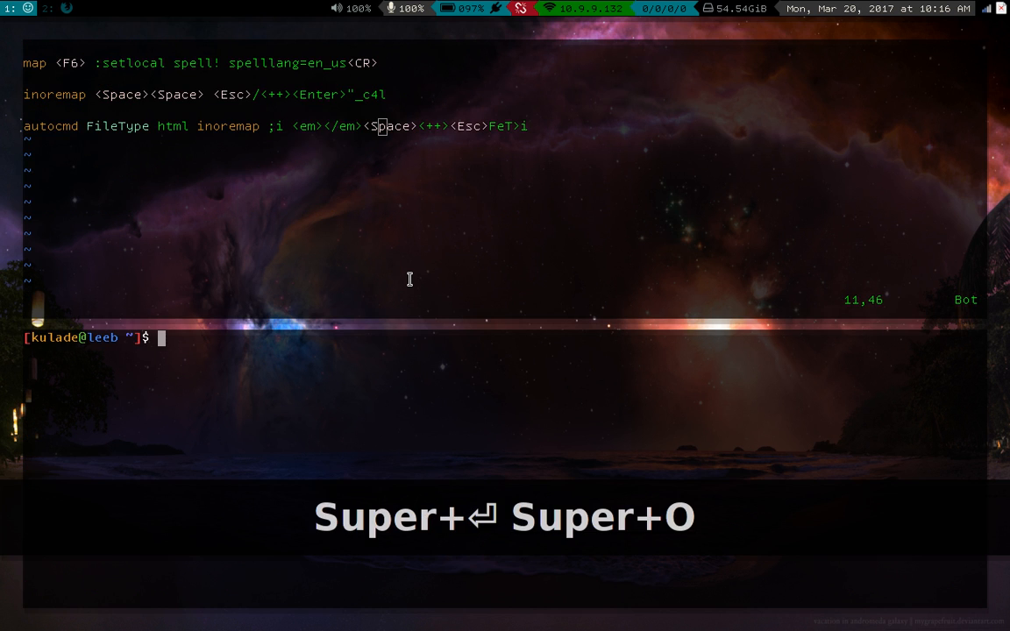
Open a terminal and tile it beside the .vimrc window
{"action": "key", "text": "Super+L"}
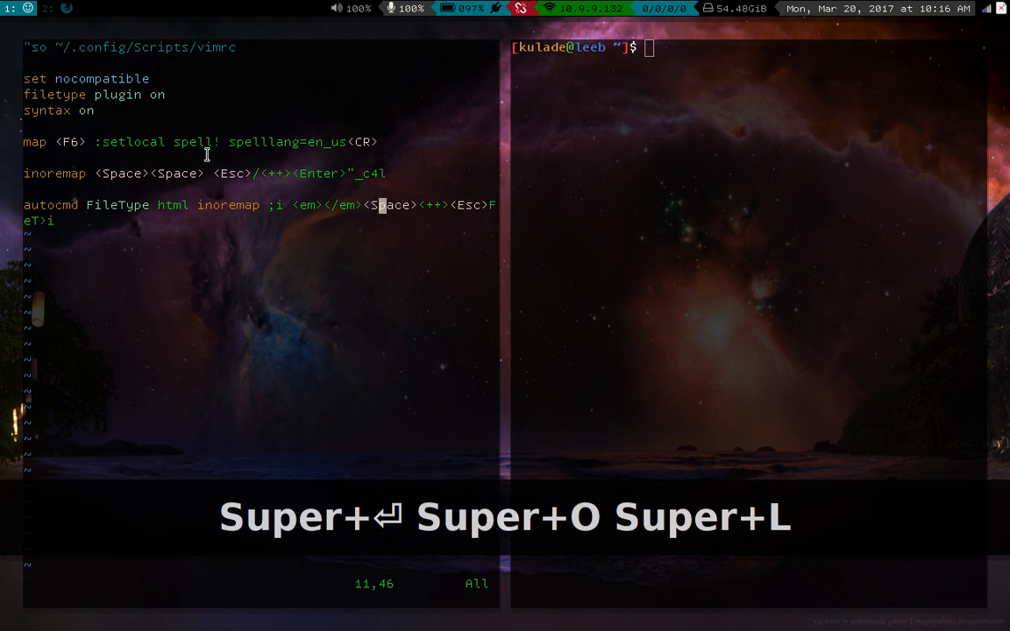
{"action": "key", "text": "k"}
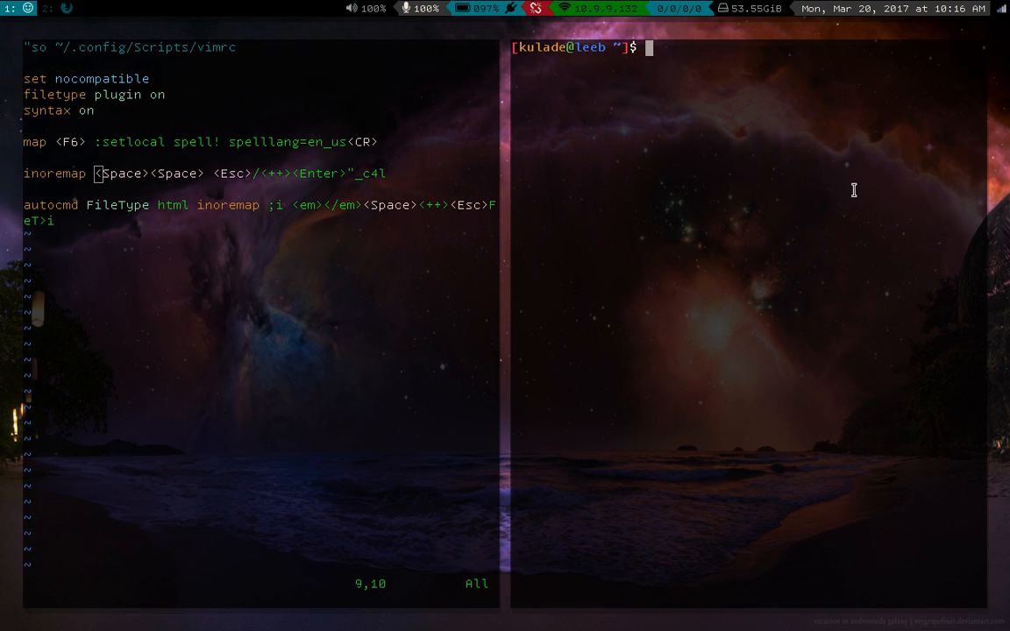
Run 'v s' to open sample.html and move onto its <++> placeholder
{"action": "type", "text": "v s"}
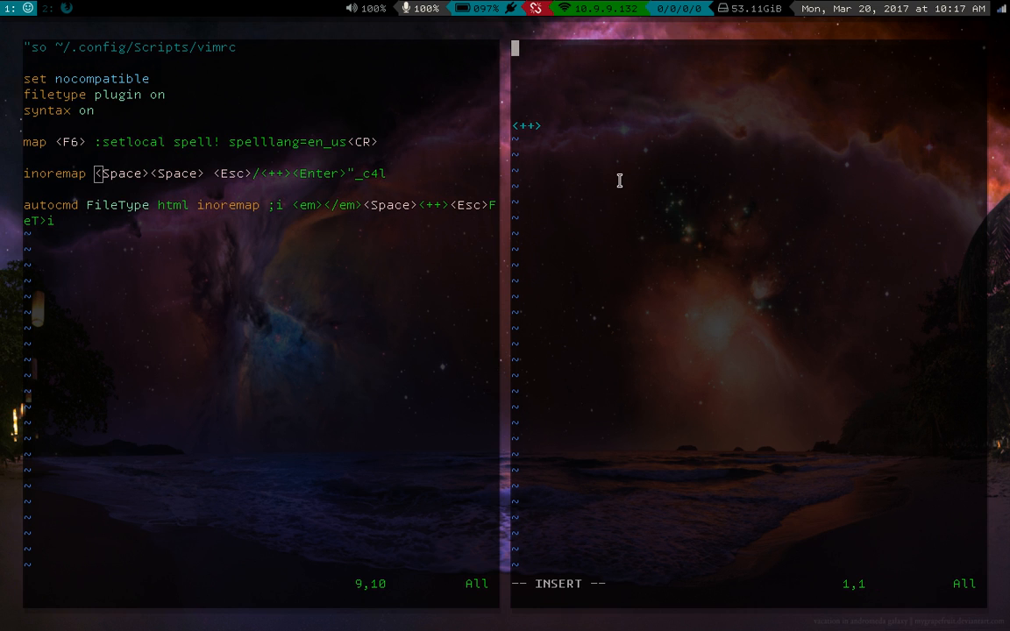
{"action": "mouse_move", "coordinate": [481, 181]}
{"action": "type", "text": "/<++>"}
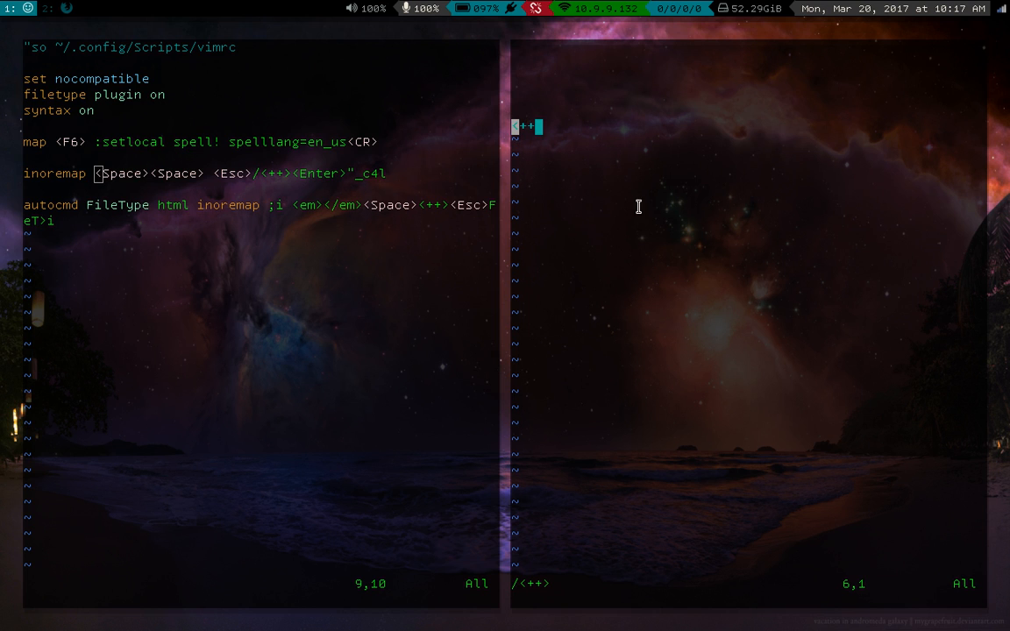
{"action": "mouse_move", "coordinate": [630, 203]}
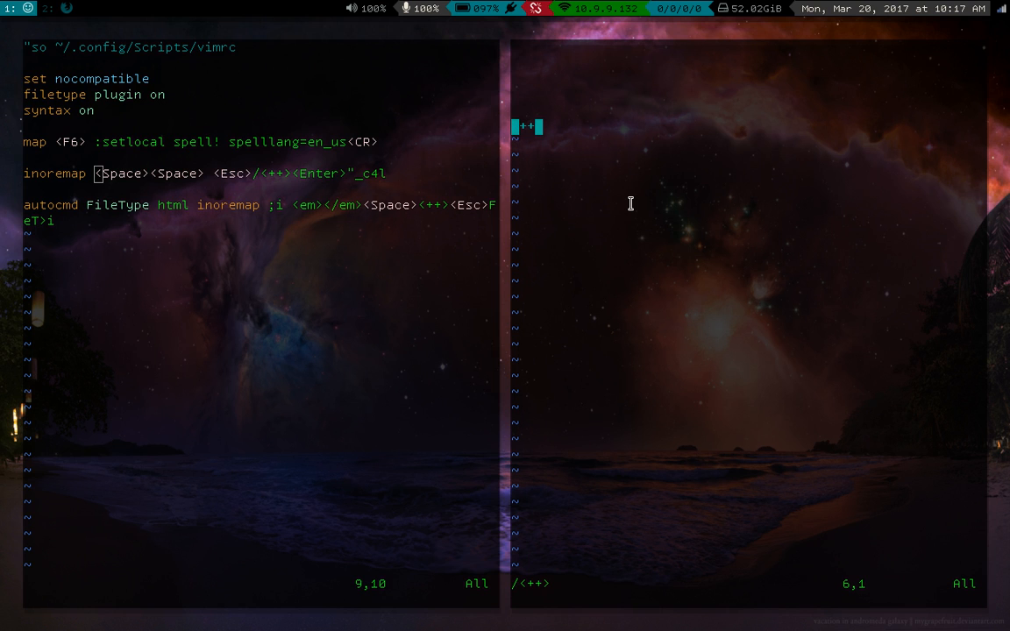
{"action": "key", "text": "i"}
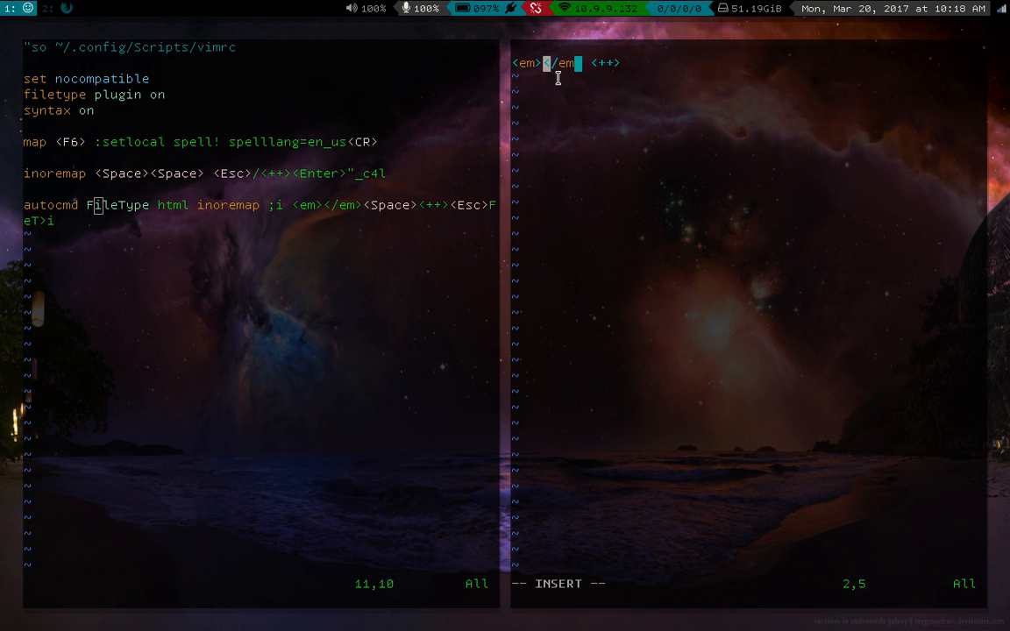
Type sample text inside the em tags inserted by the ;i mapping
{"action": "type", "text": "asdlkjhak"}
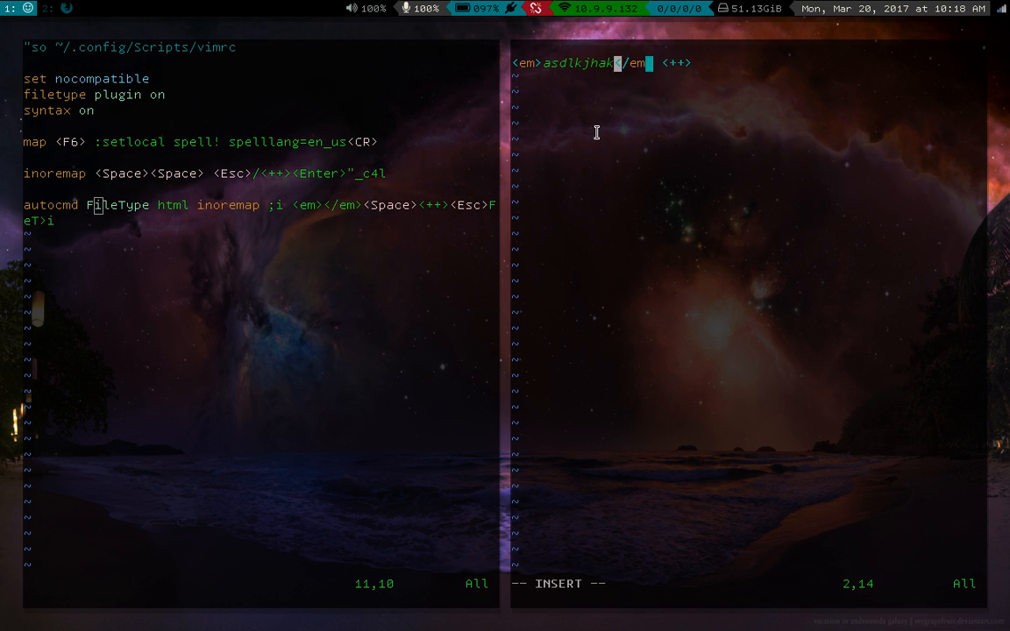
{"action": "type", "text": "sdf"}
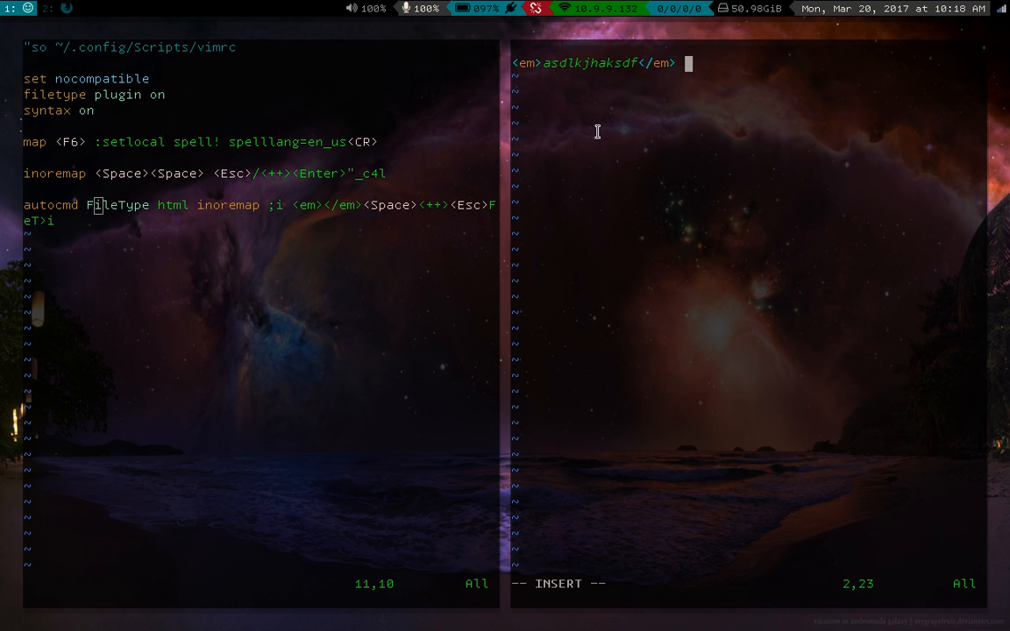
{"action": "type", "text": "asdf"}
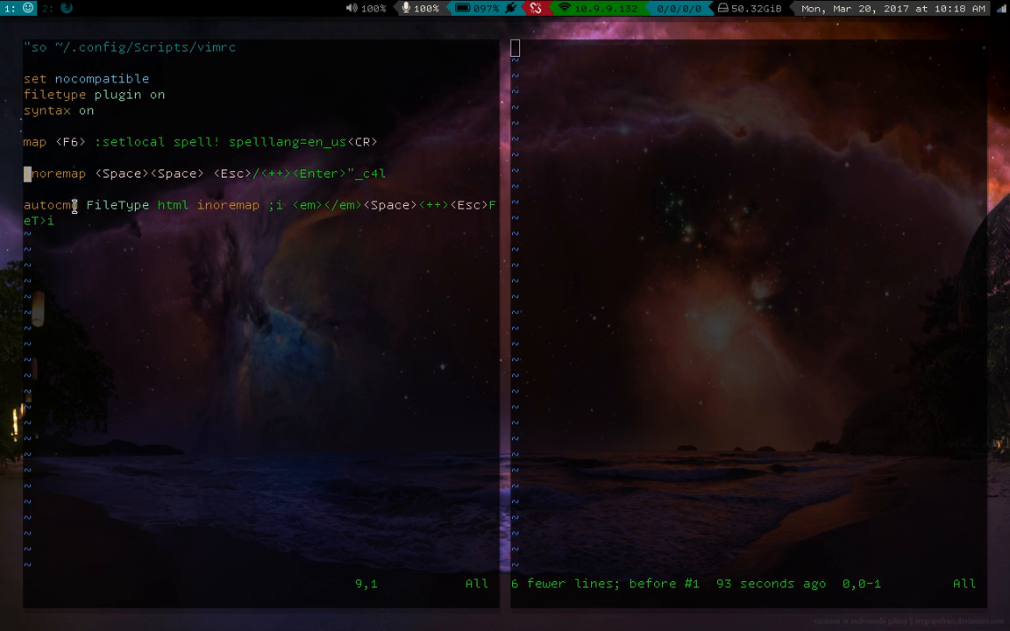
{"action": "mouse_move", "coordinate": [170, 207]}
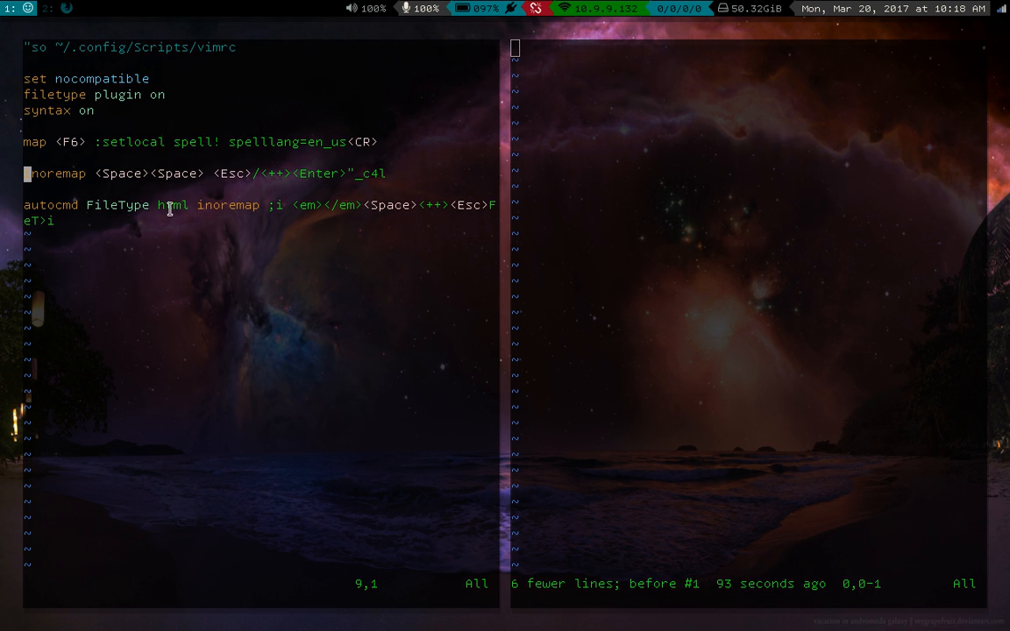
{"action": "mouse_move", "coordinate": [442, 224]}
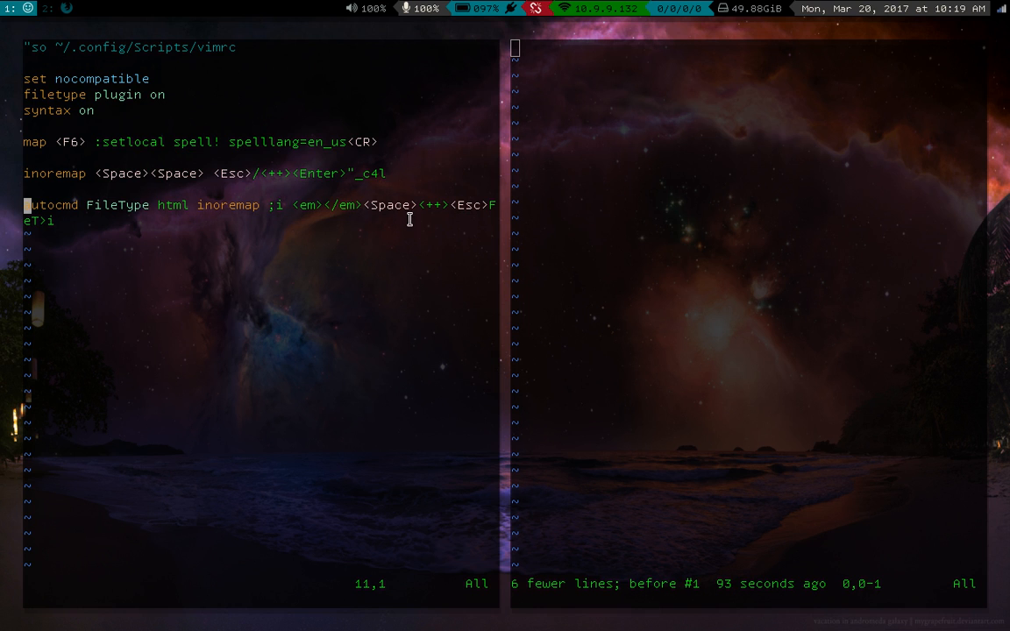
{"action": "mouse_move", "coordinate": [710, 282]}
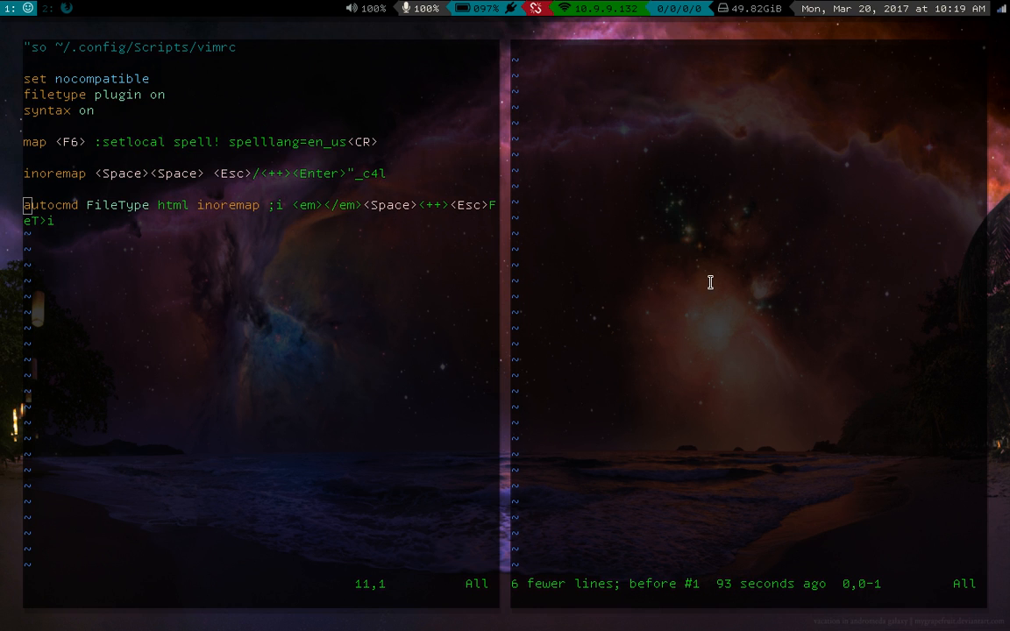
Insert em tags with ;i, type 'This is emphatic text' inside, then undo it
{"action": "key", "text": "i"}
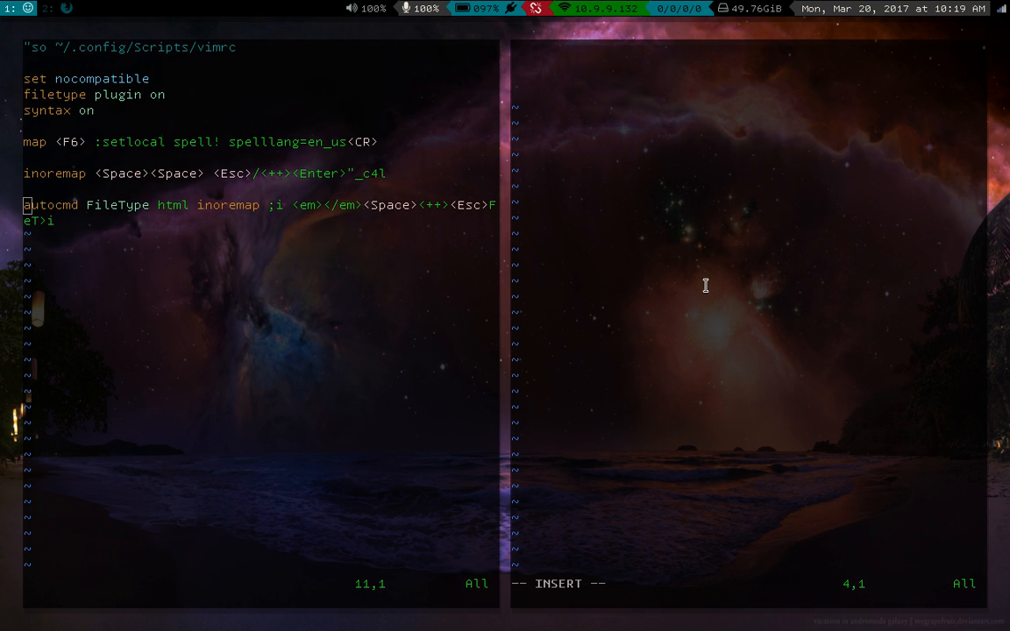
{"action": "type", "text": "<em"}
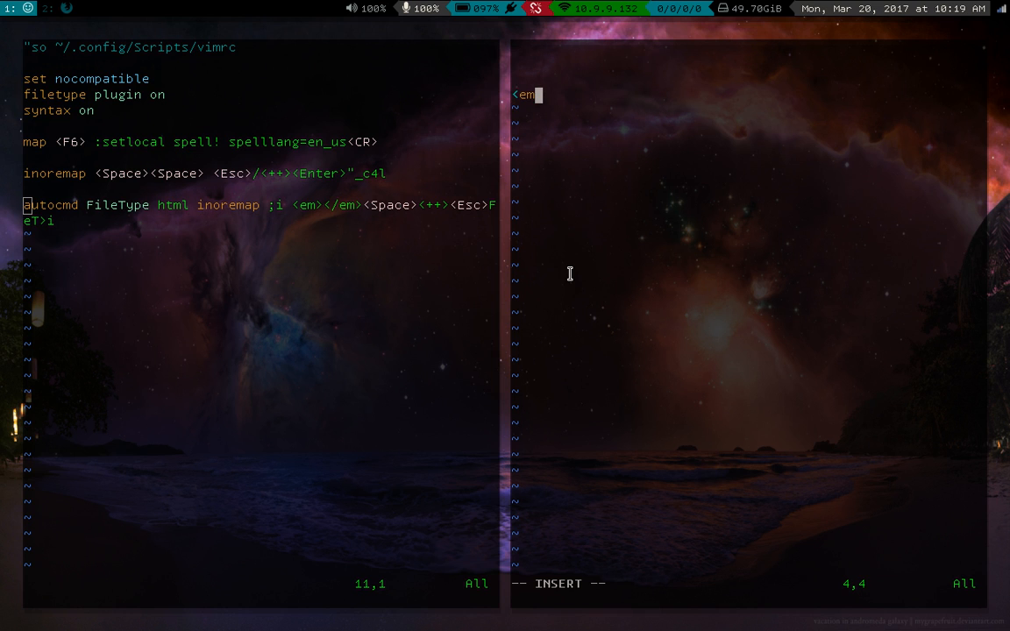
{"action": "mouse_move", "coordinate": [634, 252]}
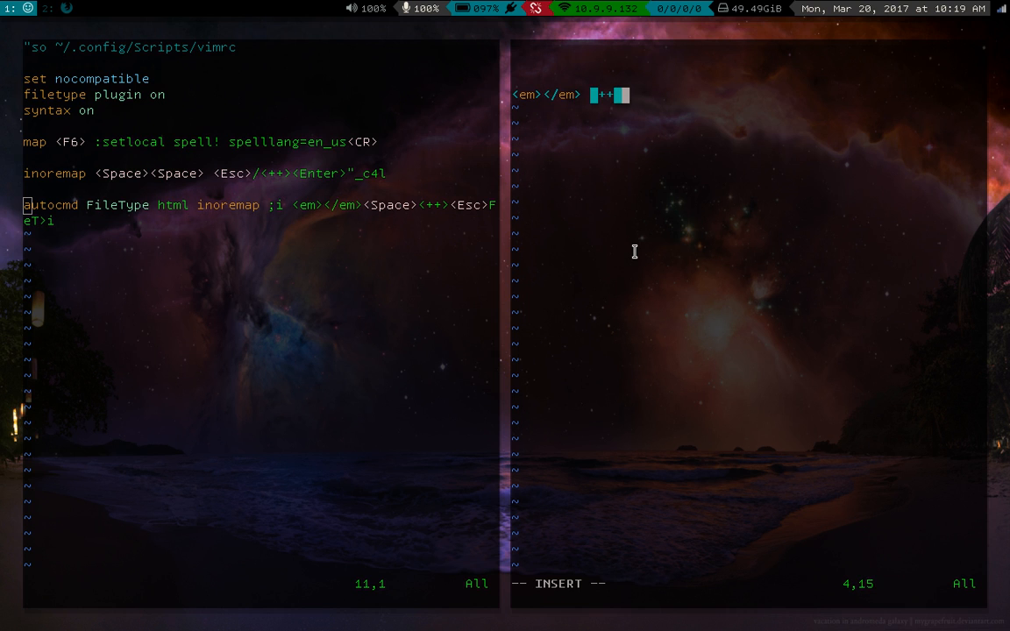
{"action": "key", "text": "Escape"}
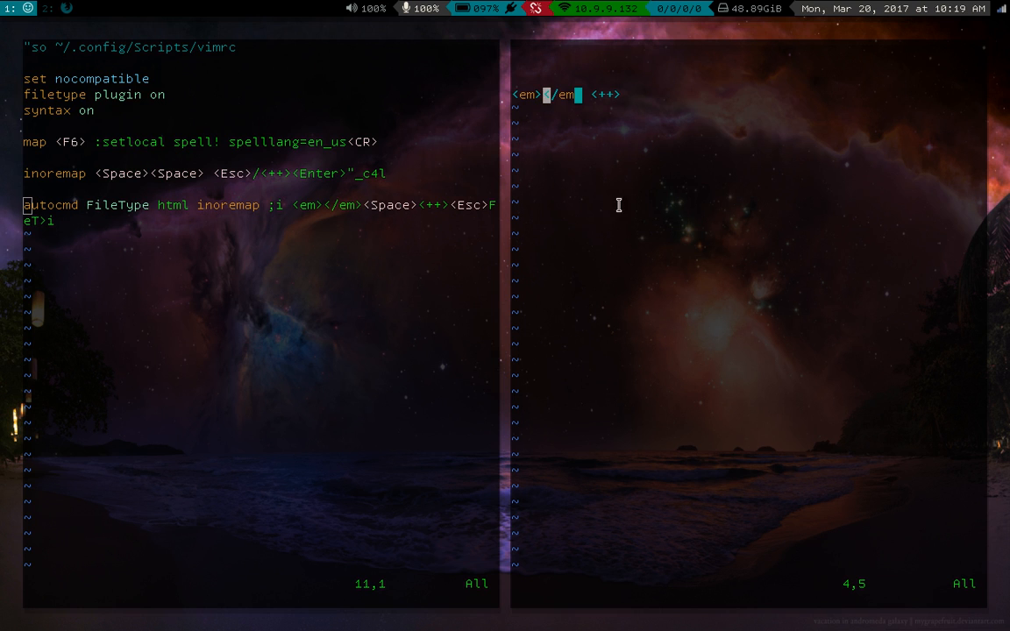
{"action": "mouse_move", "coordinate": [784, 409]}
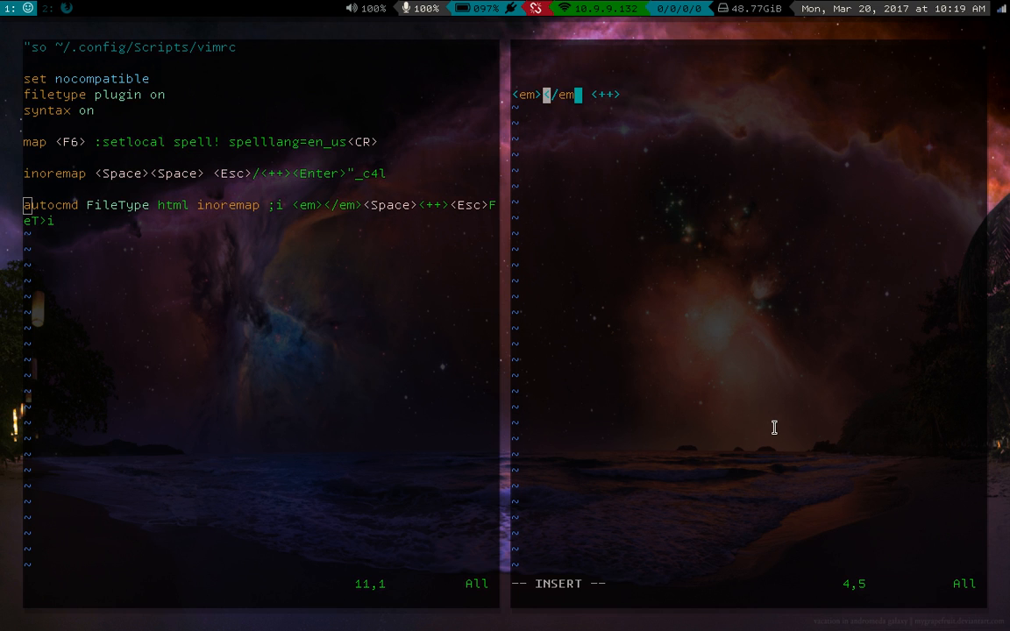
{"action": "type", "text": "This is emphatic te"}
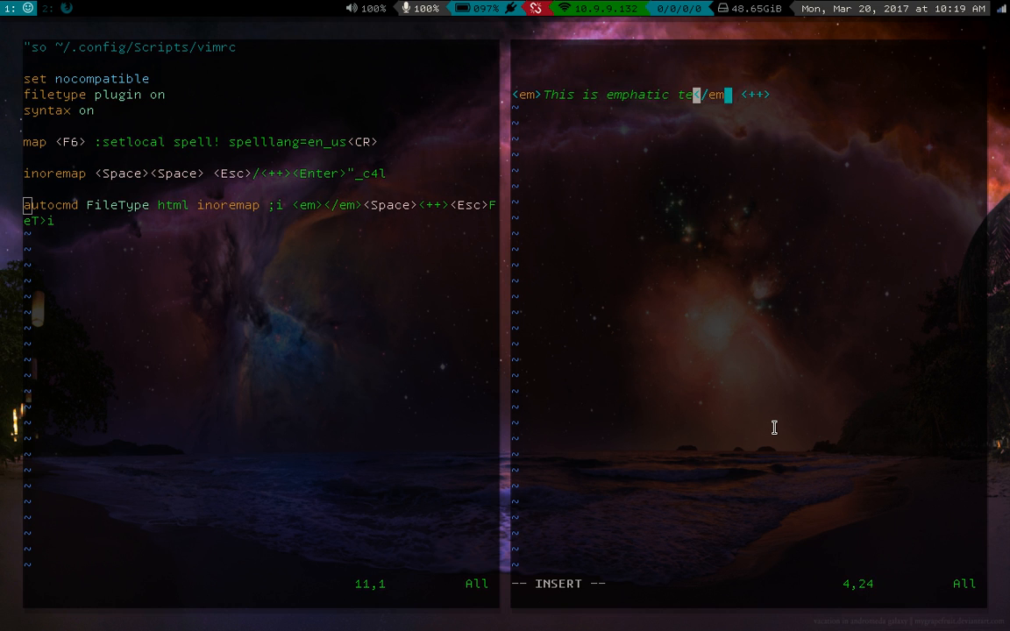
{"action": "type", "text": "xt"}
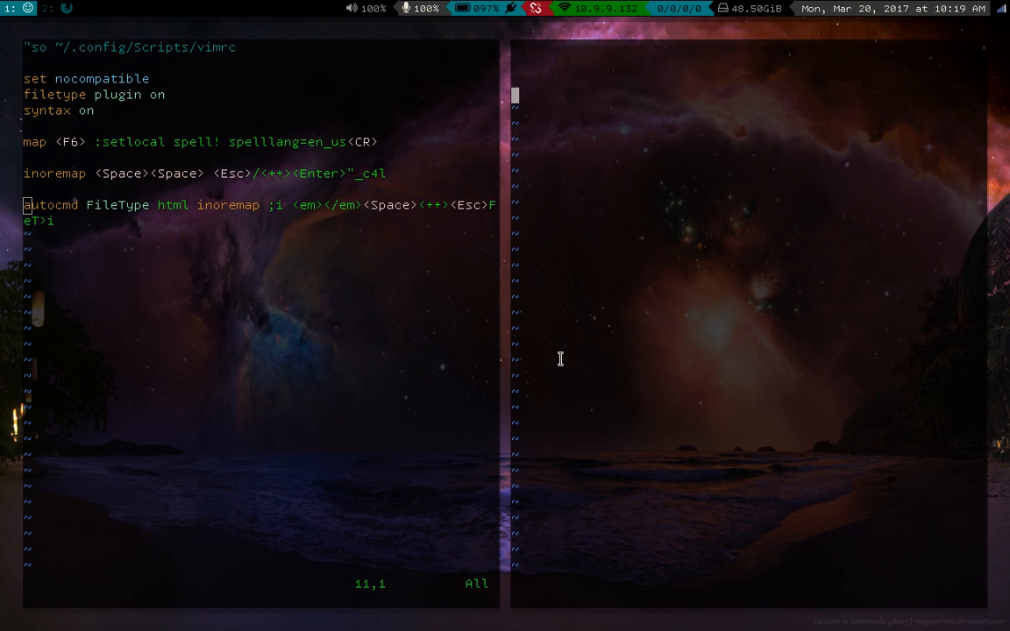
Type 'autocmd FileType html inoremap ;b <b></b><Space><++><Esc>' on a new vimrc line
{"action": "type", "text": "a"}
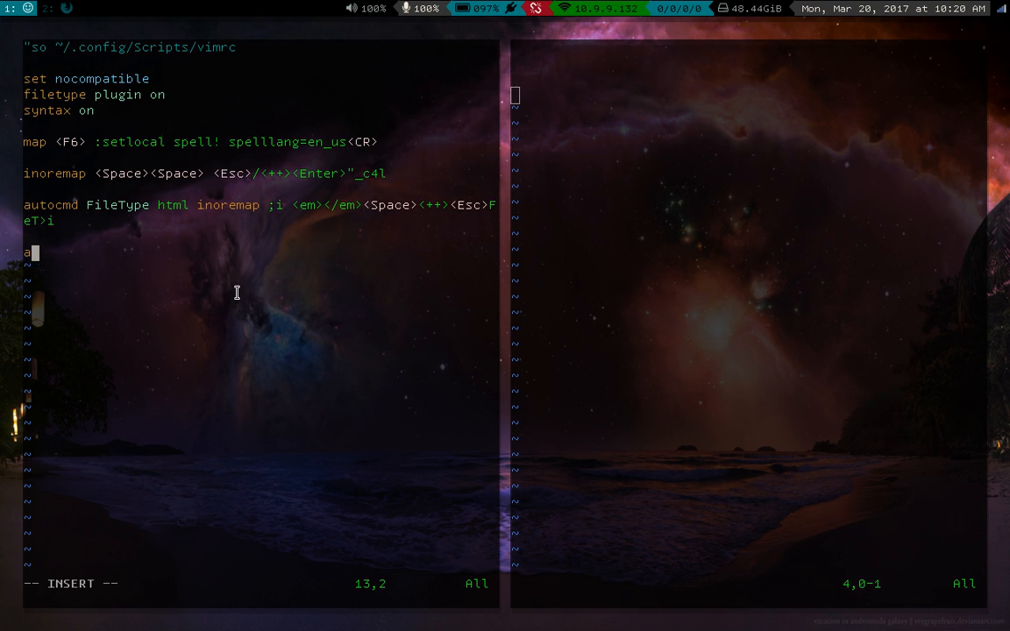
{"action": "type", "text": "utocmd"}
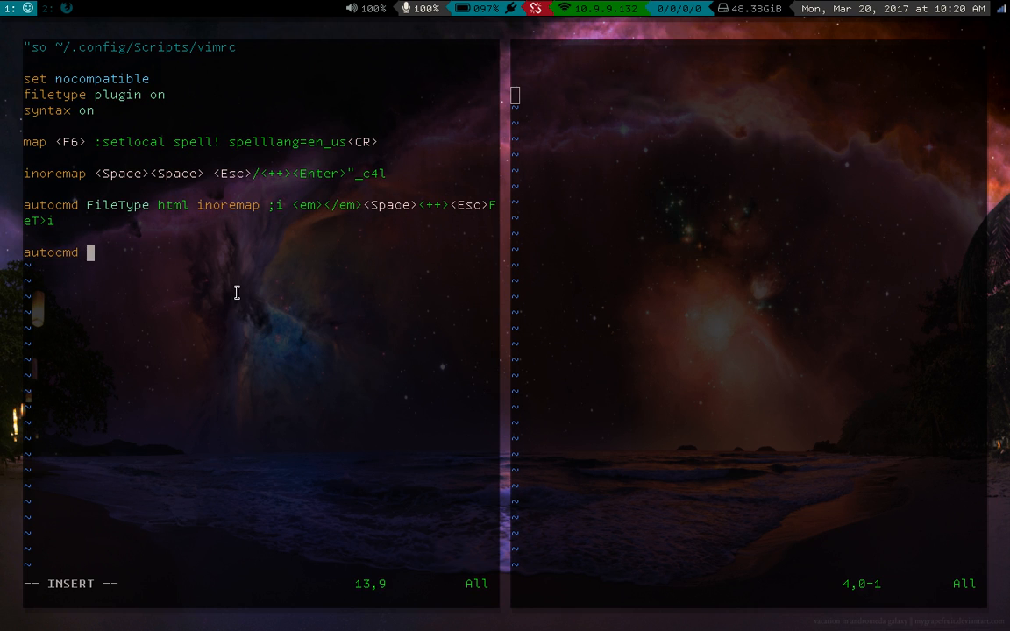
{"action": "type", "text": "FileType"}
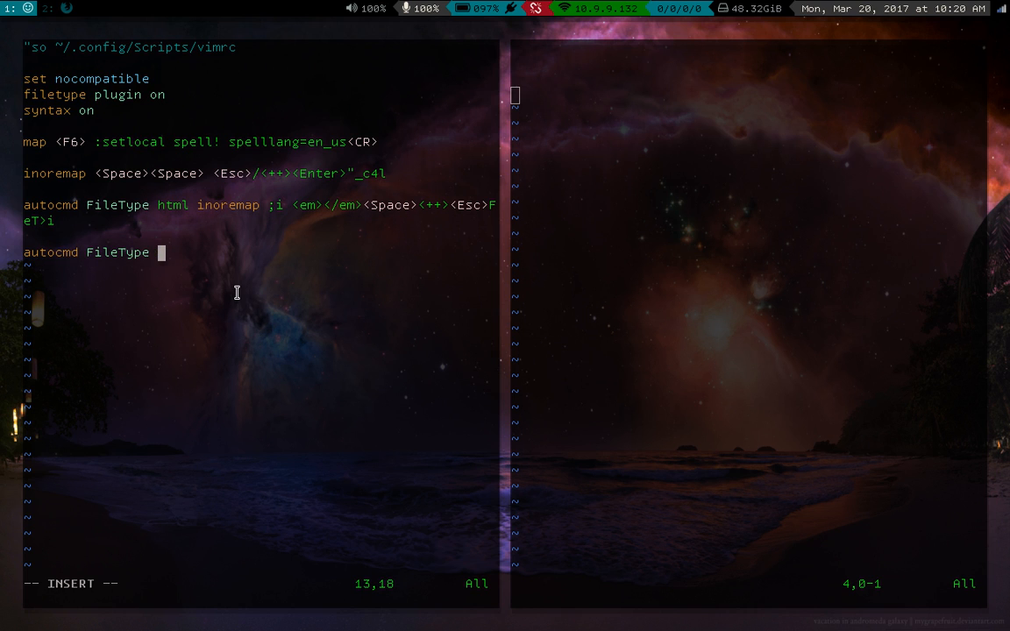
{"action": "type", "text": "html"}
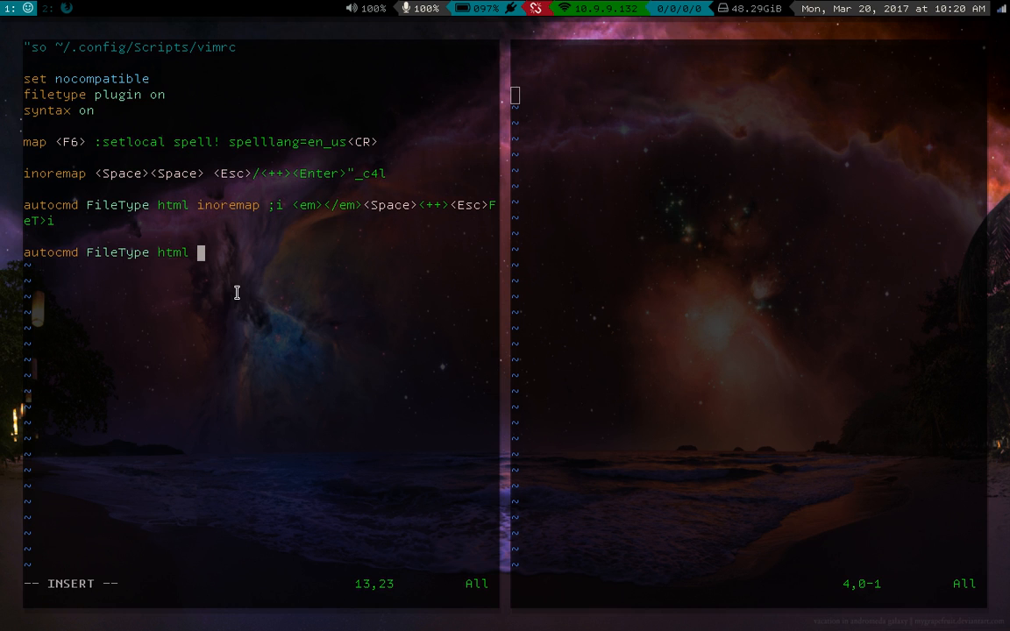
{"action": "type", "text": "inoremap"}
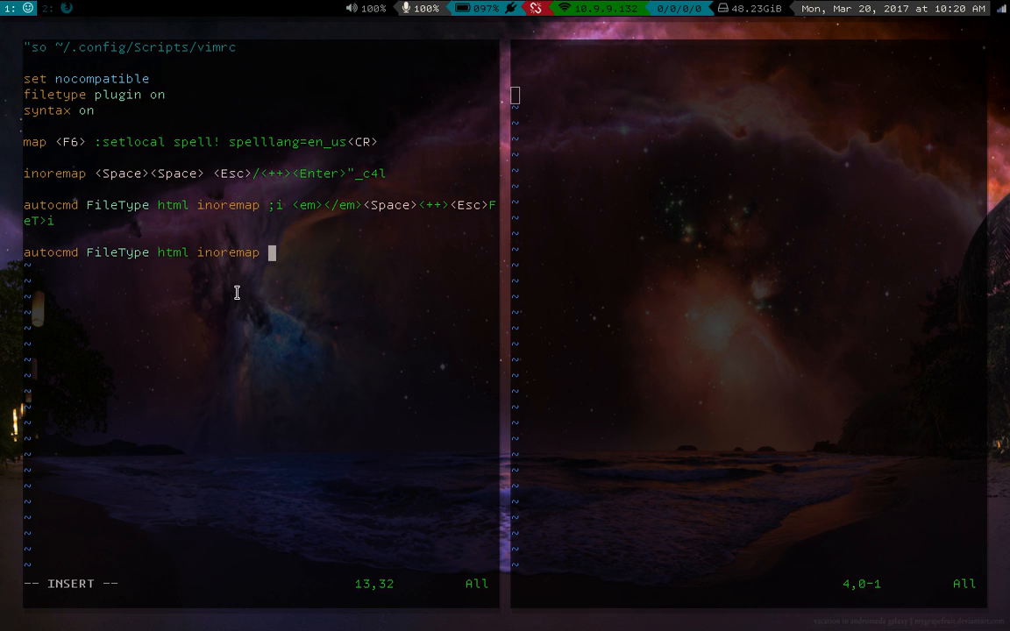
{"action": "type", "text": ";b"}
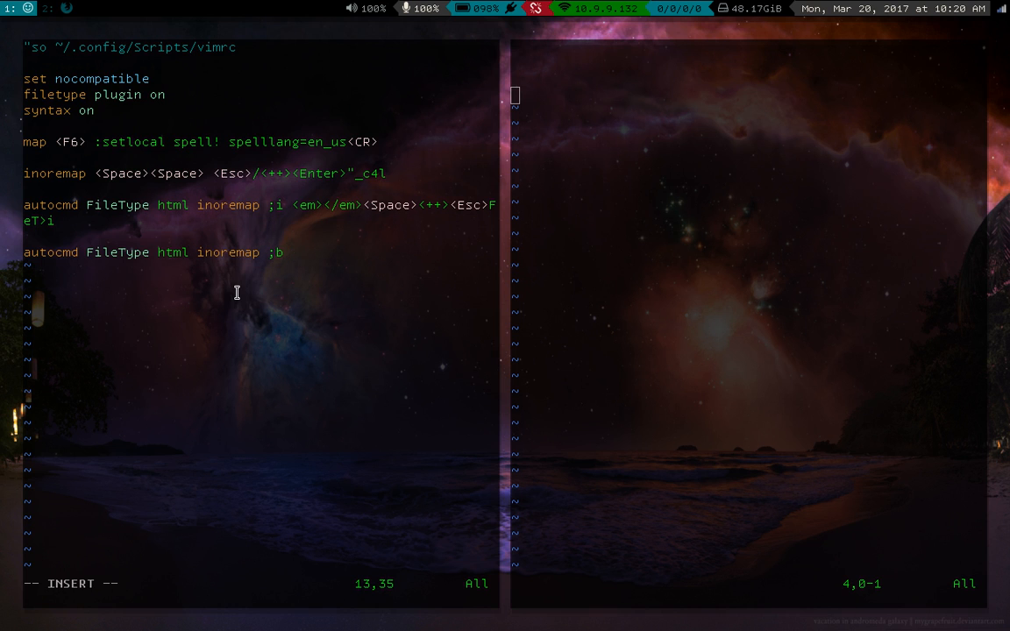
{"action": "type", "text": "<b><"}
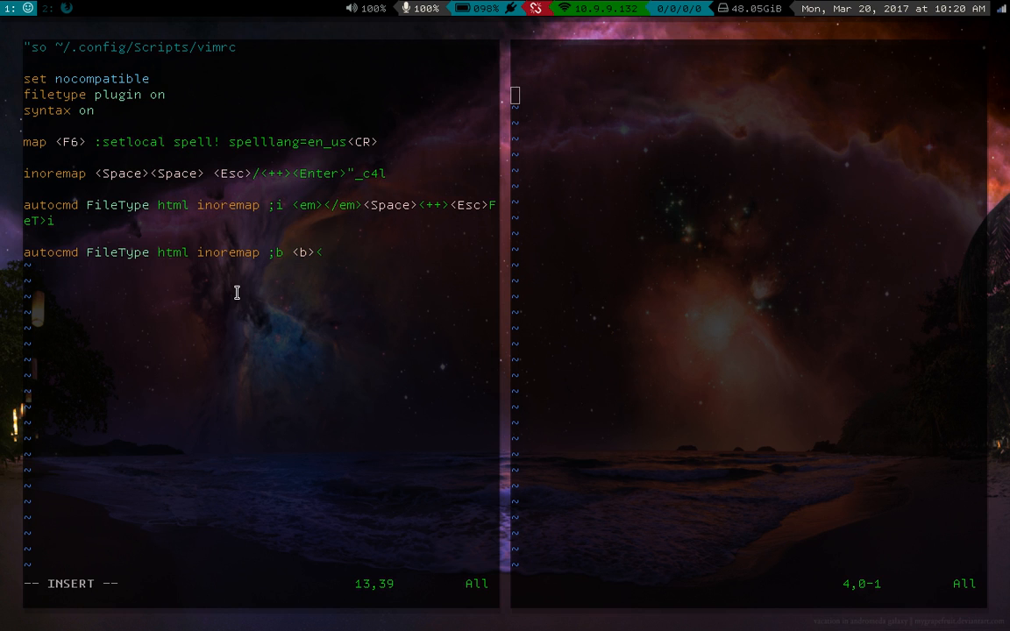
{"action": "type", "text": "/b><Space>"}
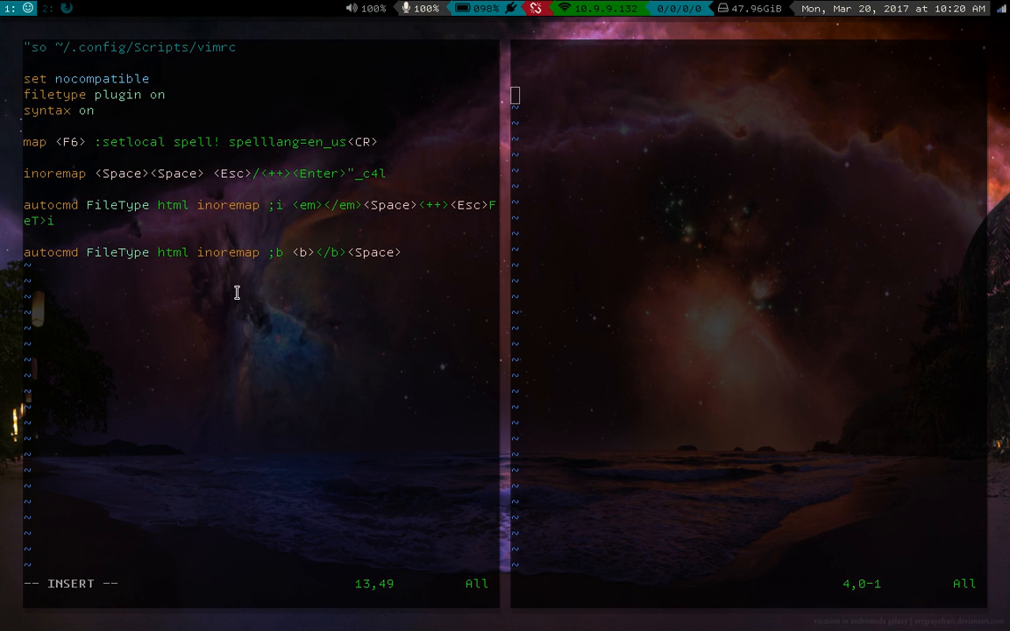
{"action": "type", "text": "<++"}
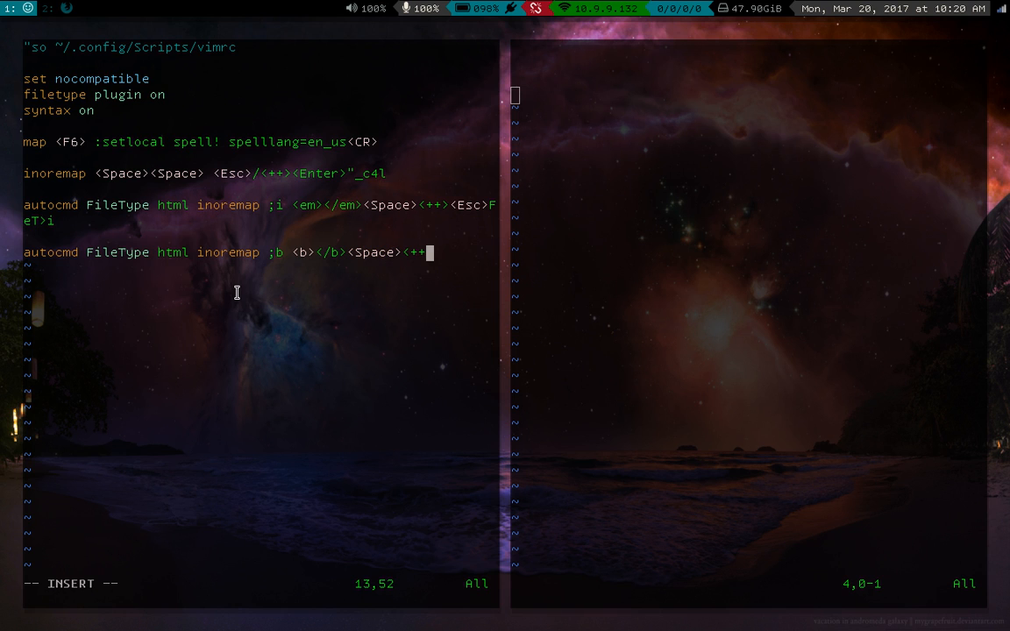
{"action": "type", "text": ">"}
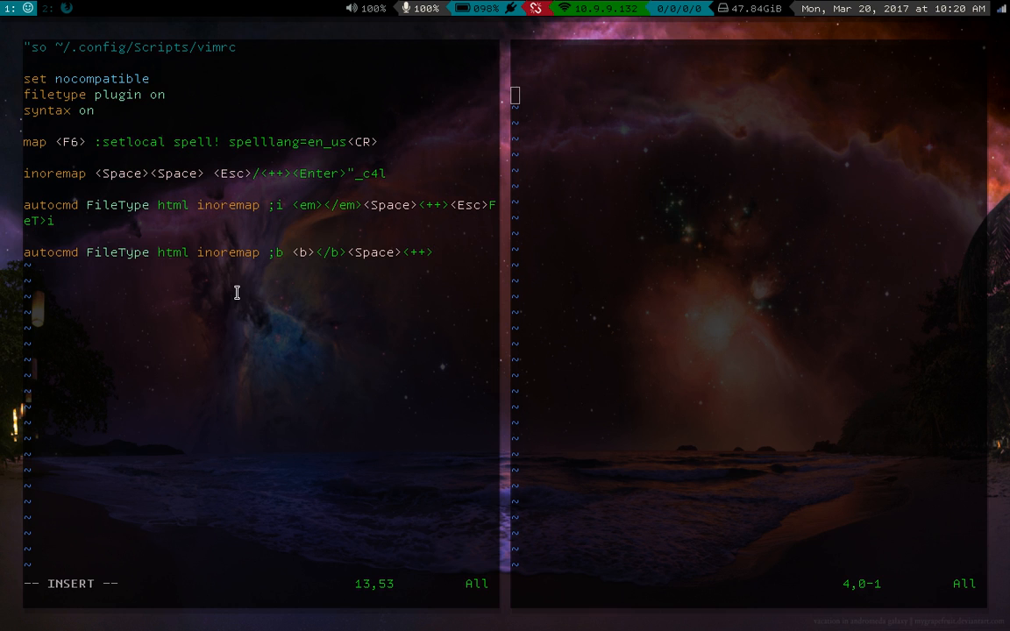
{"action": "type", "text": "<Esc"}
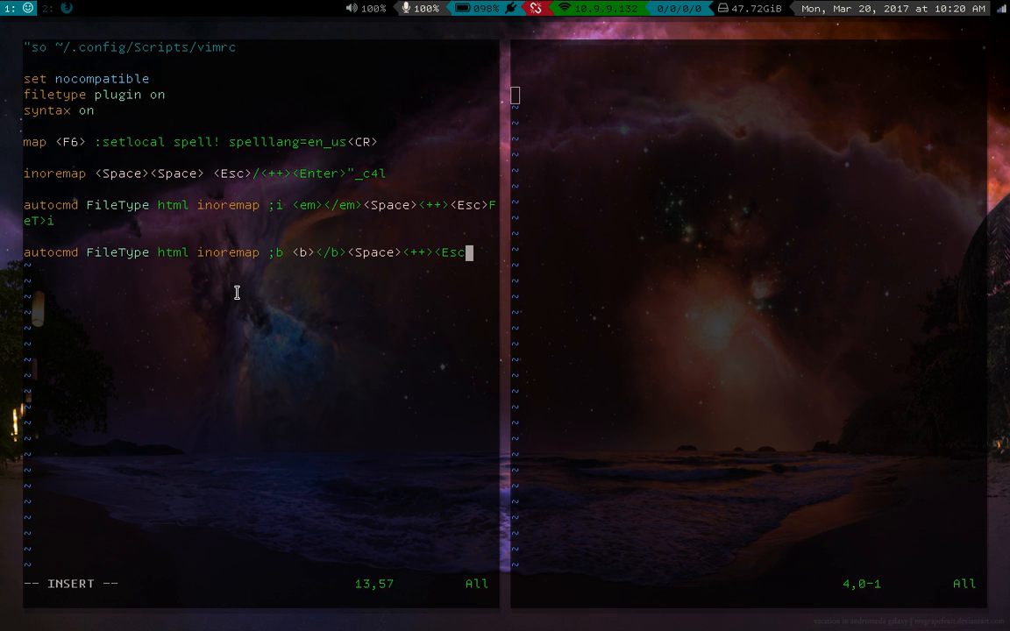
{"action": "type", "text": ">"}
{"action": "left_click", "coordinate": [748, 95]}
{"action": "type", "text": "<b></b> <"}
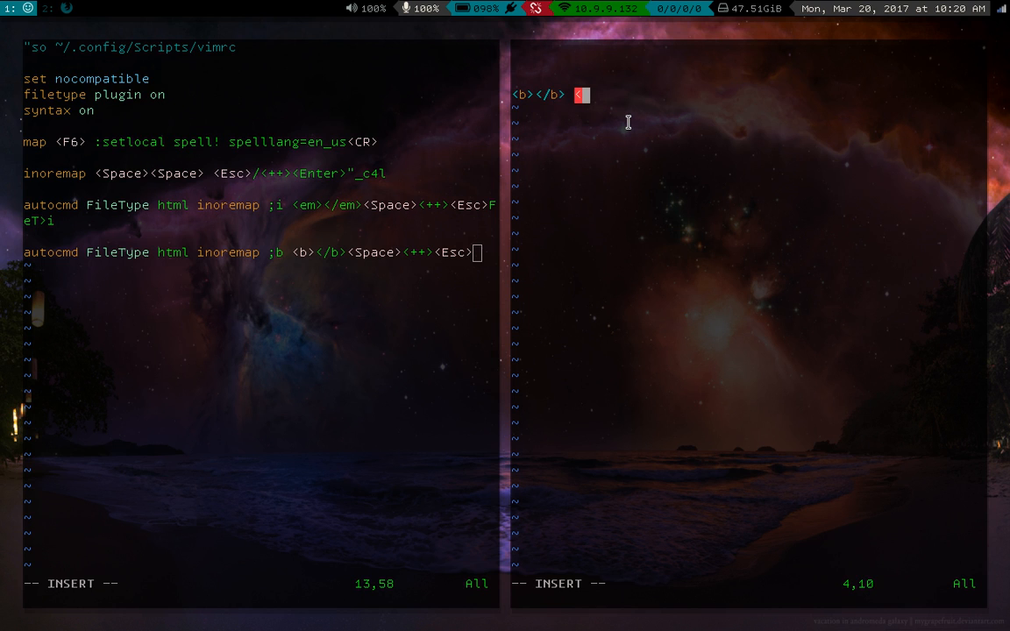
Append FbT>i to the ;b mapping, save the vimrc, and test it with bold text
{"action": "type", "text": "++>"}
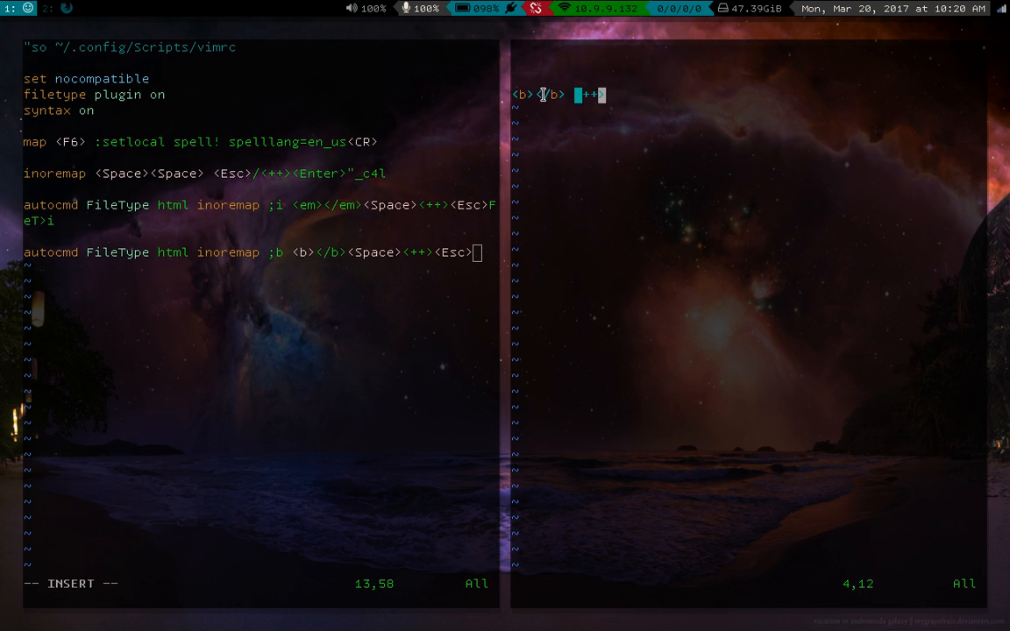
{"action": "mouse_move", "coordinate": [645, 106]}
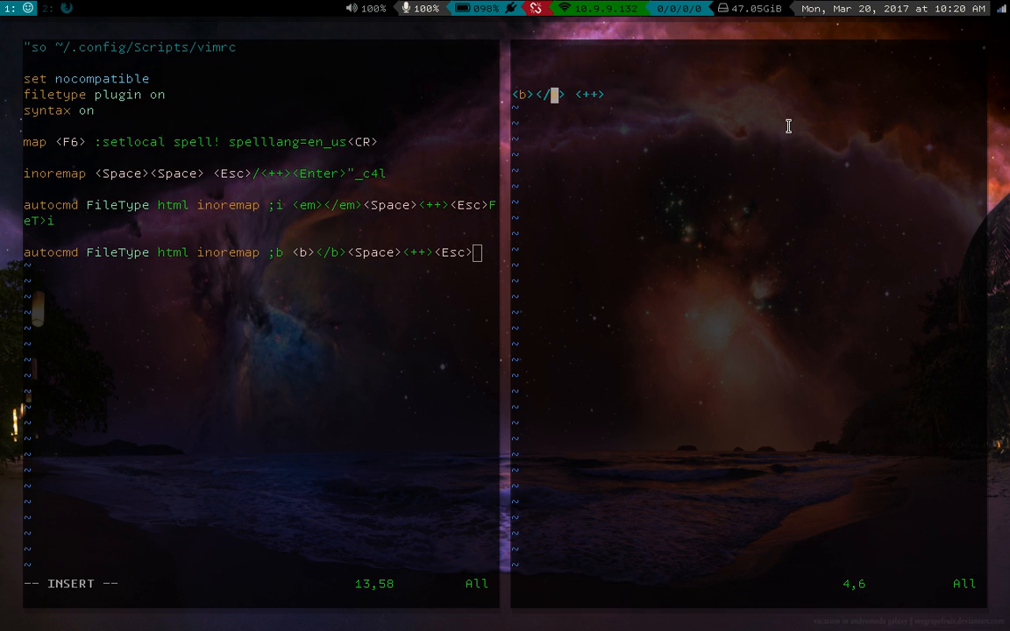
{"action": "type", "text": "asd"}
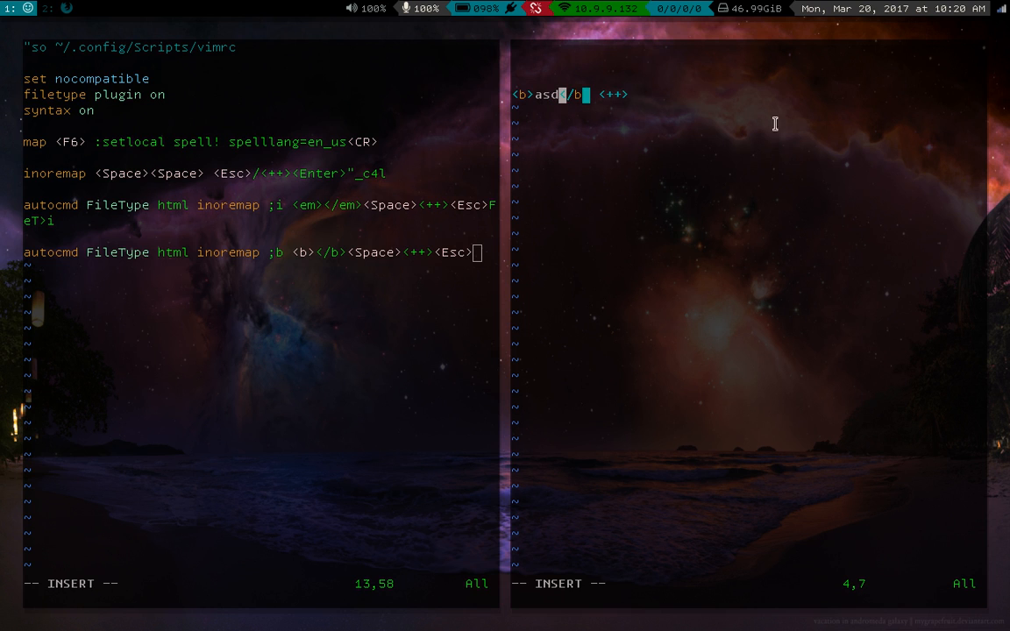
{"action": "type", "text": "Fb"}
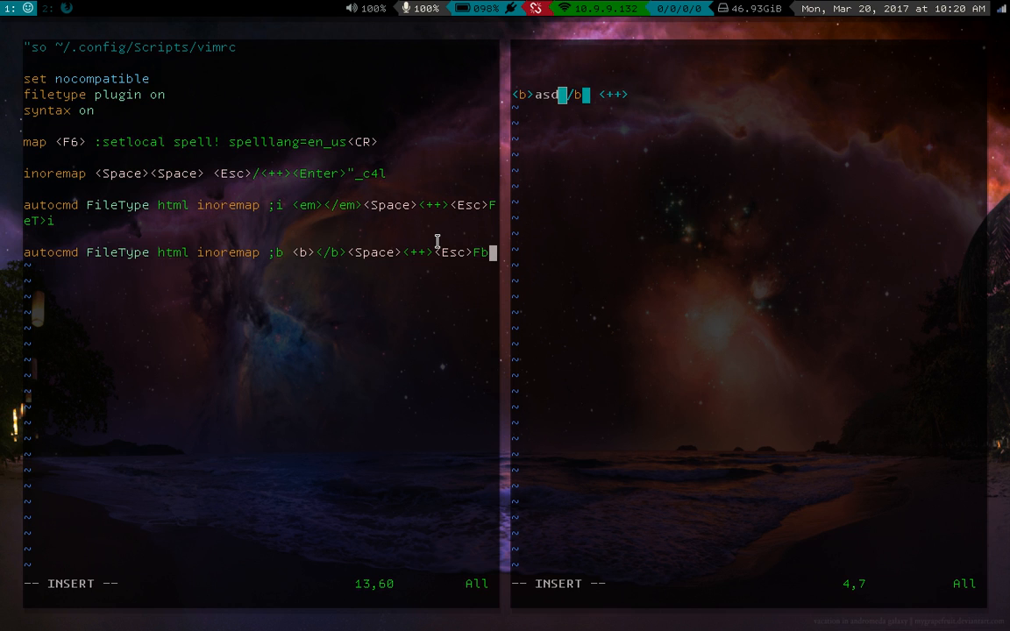
{"action": "type", "text": "T>i"}
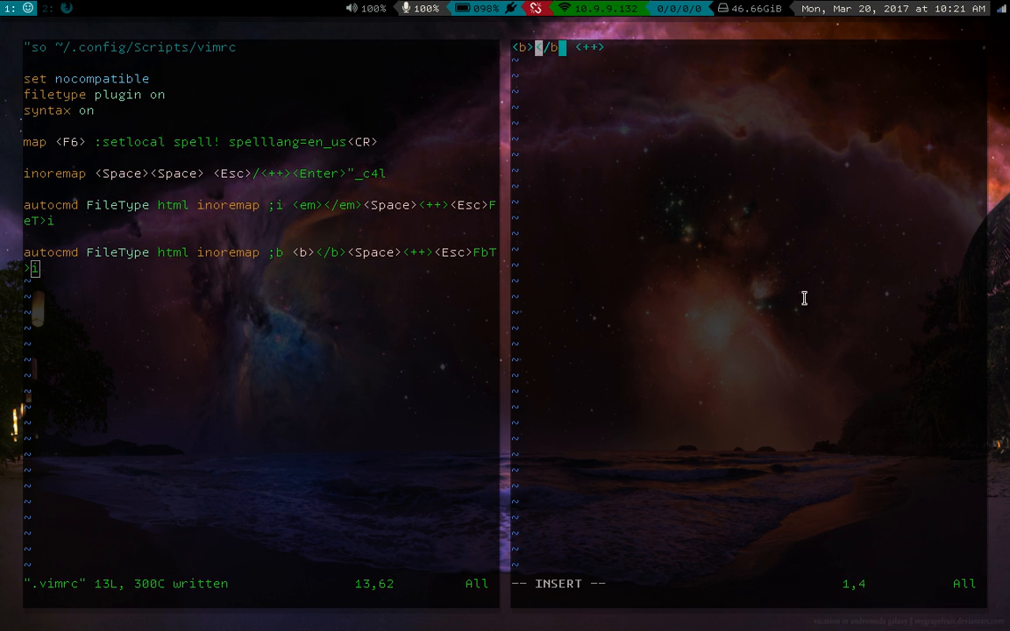
{"action": "type", "text": "asdfkkasdf"}
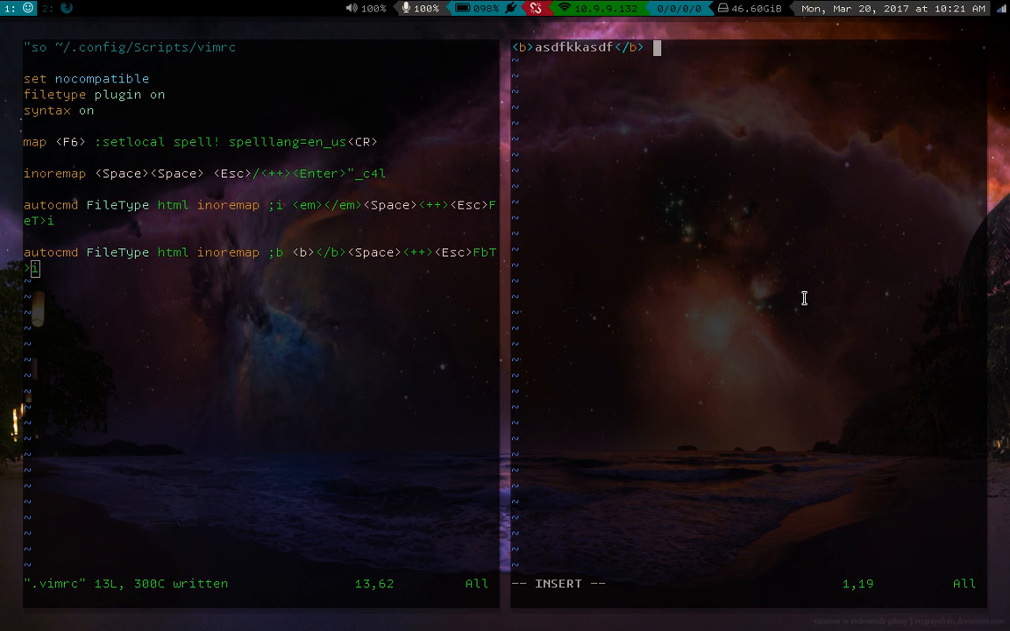
{"action": "type", "text": "asdlkjfhlkajd"}
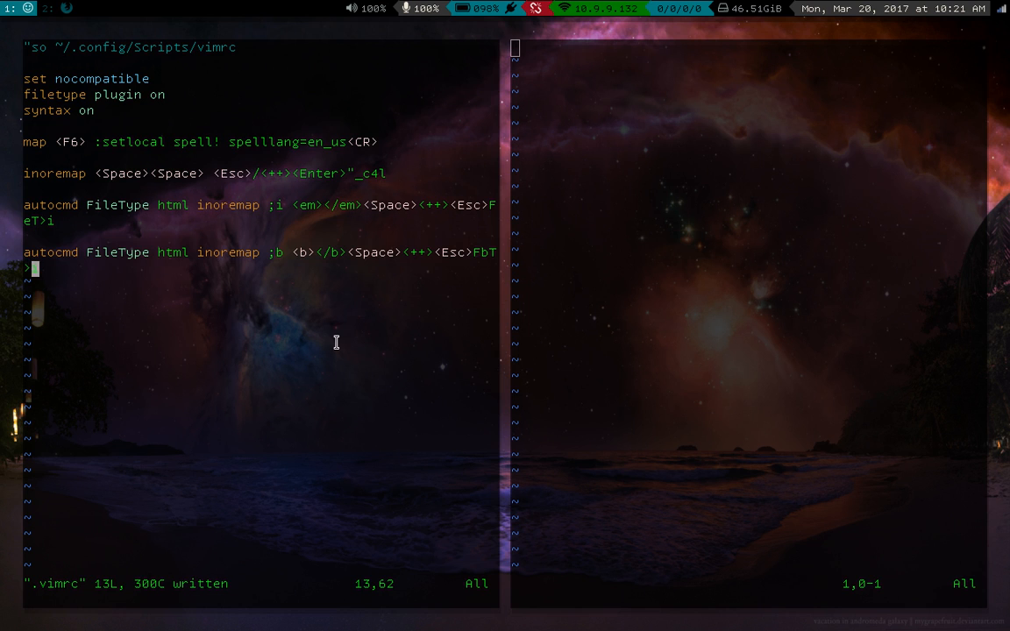
Start a new vimrc line 'autocmd FileType html inoremap ;p'
{"action": "type", "text": "auto"}
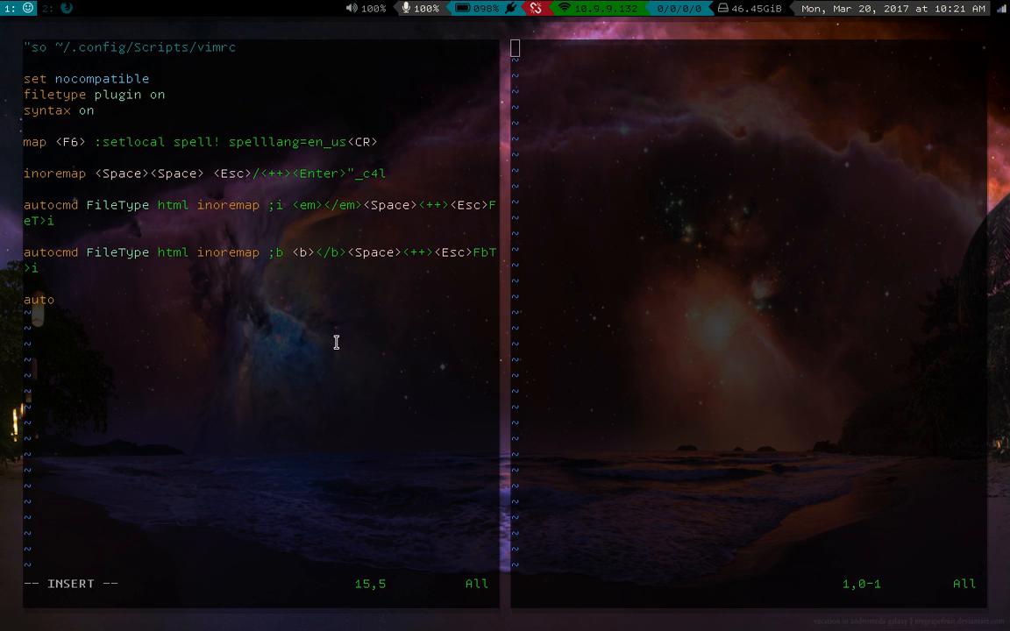
{"action": "type", "text": "cmd File"}
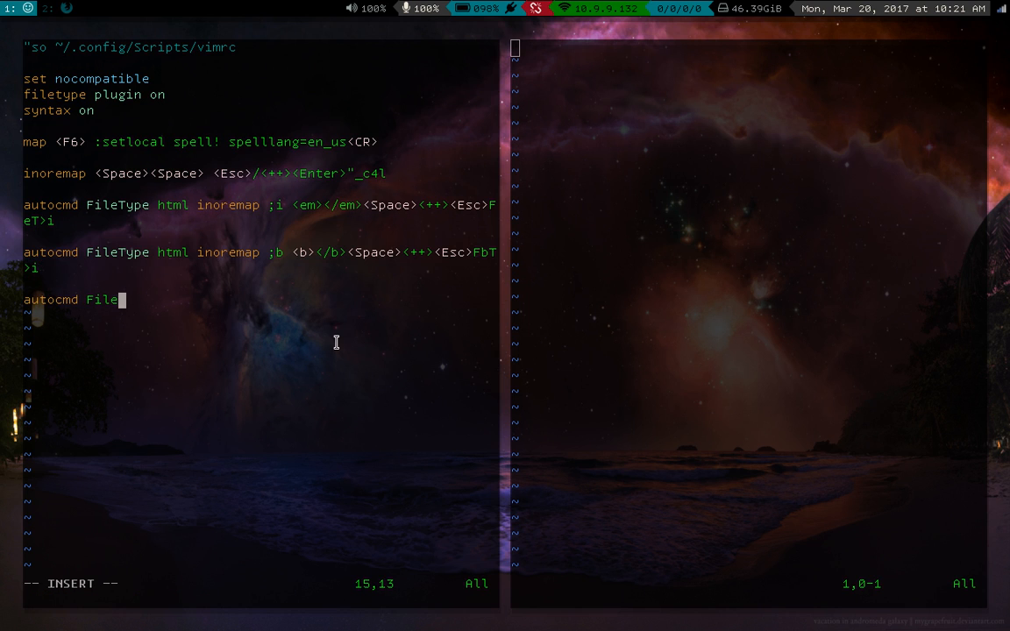
{"action": "type", "text": "Type htr"}
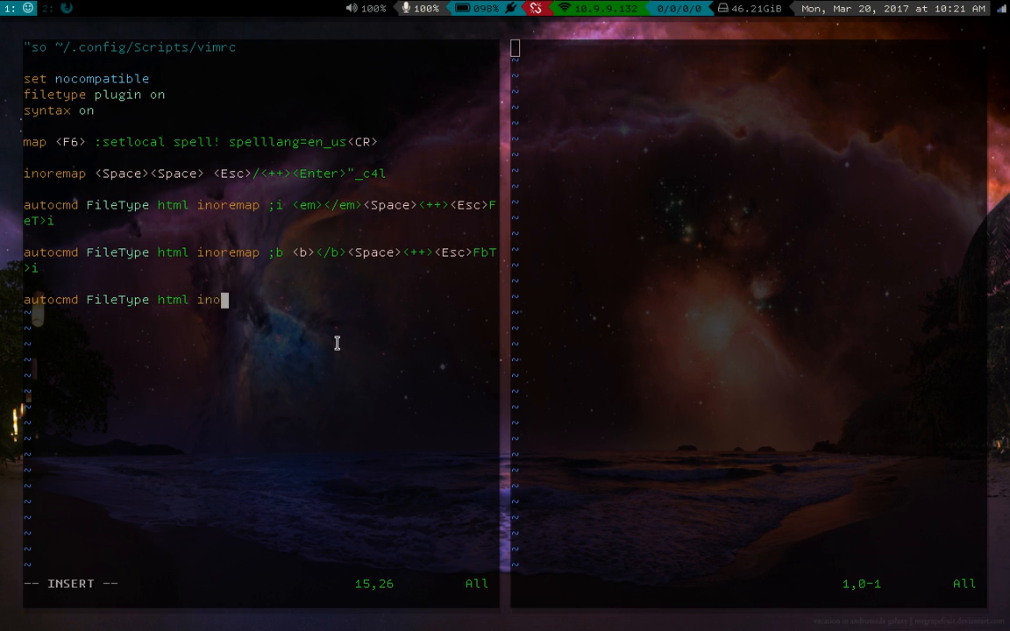
{"action": "type", "text": "remap ;"}
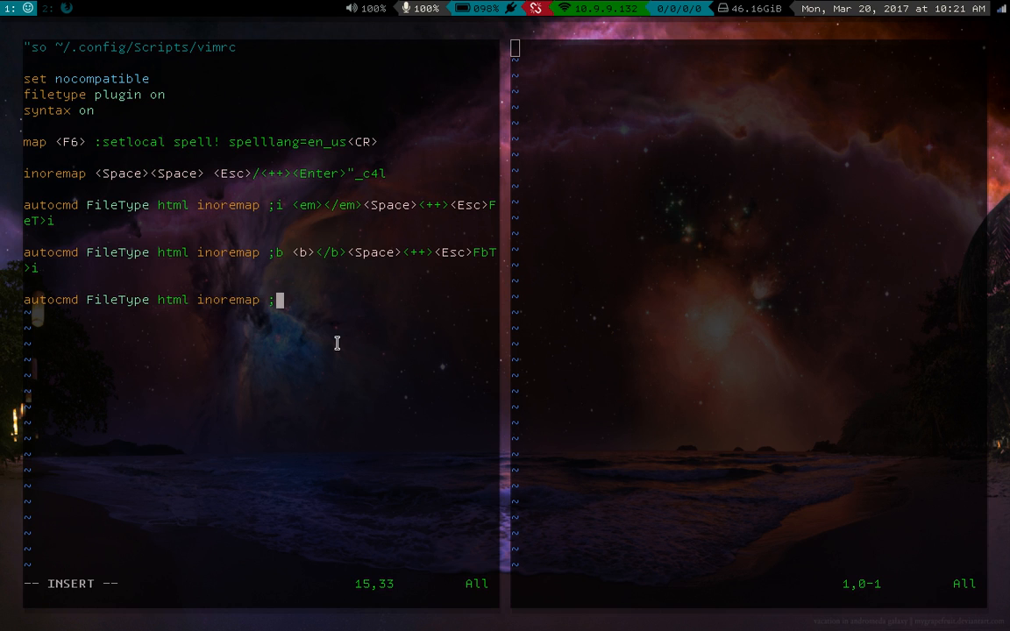
{"action": "type", "text": "p"}
{"action": "left_click", "coordinate": [749, 63]}
{"action": "type", "text": "<p></p>"}
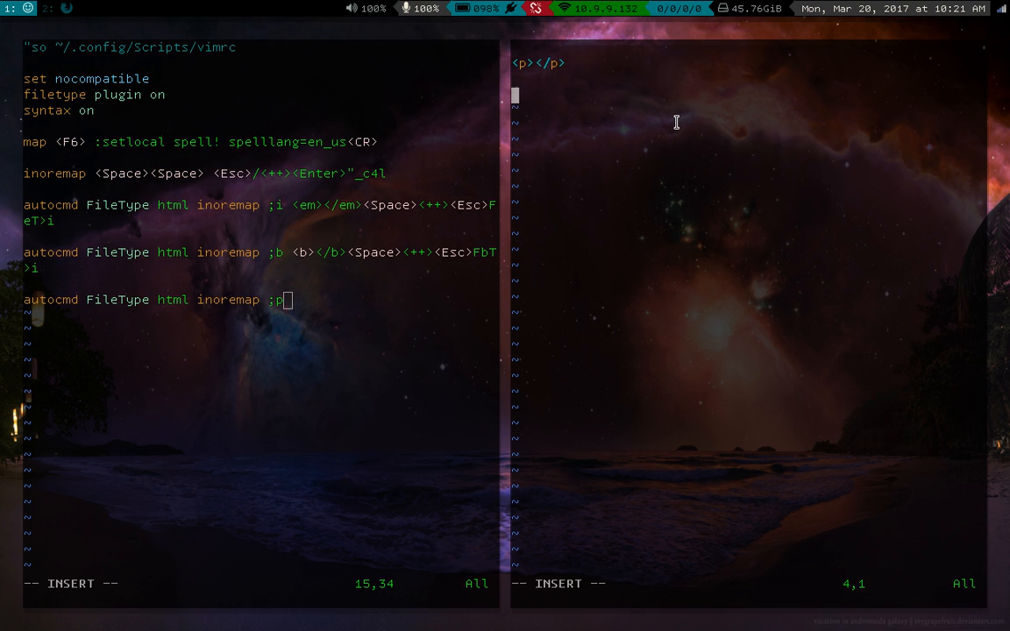
Type the expansion <p></p><Enter><Enter><++><Esc>2ki for the ;p mapping
{"action": "type", "text": "++>"}
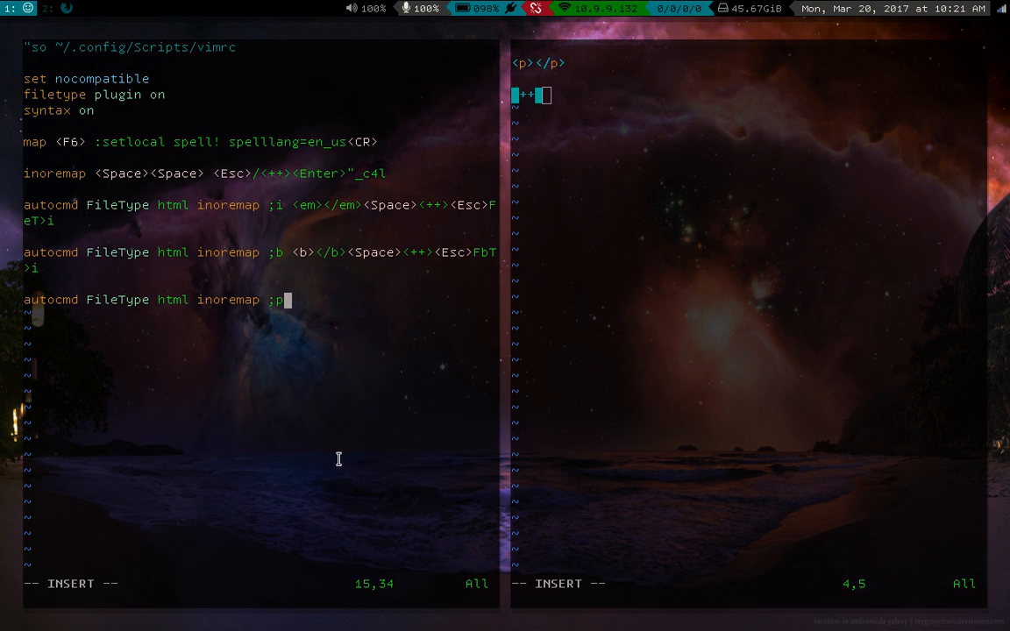
{"action": "type", "text": "<P>"}
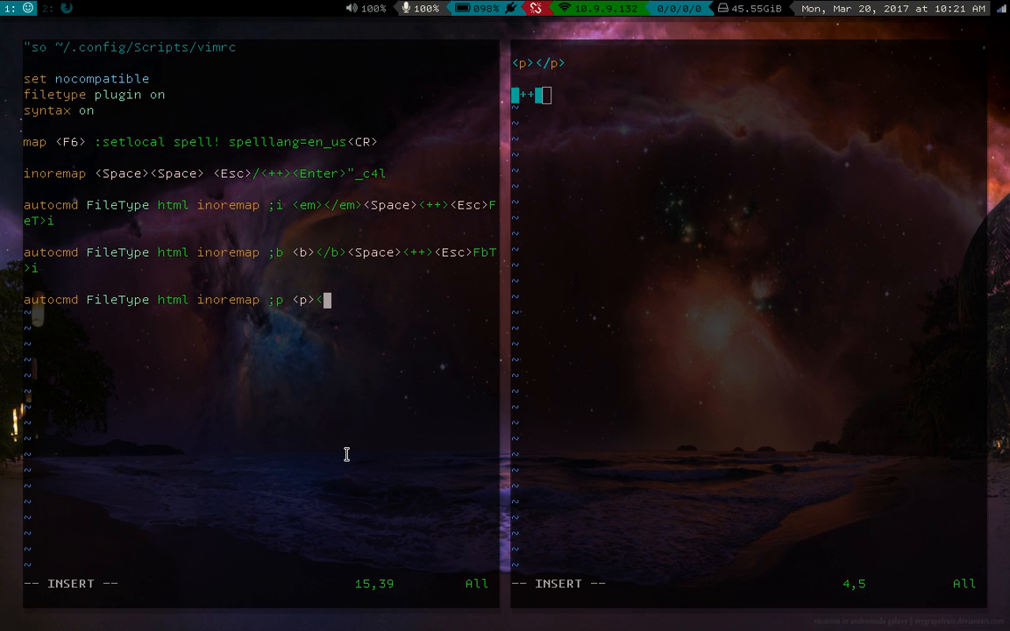
{"action": "type", "text": "/p><Enter><Enter>"}
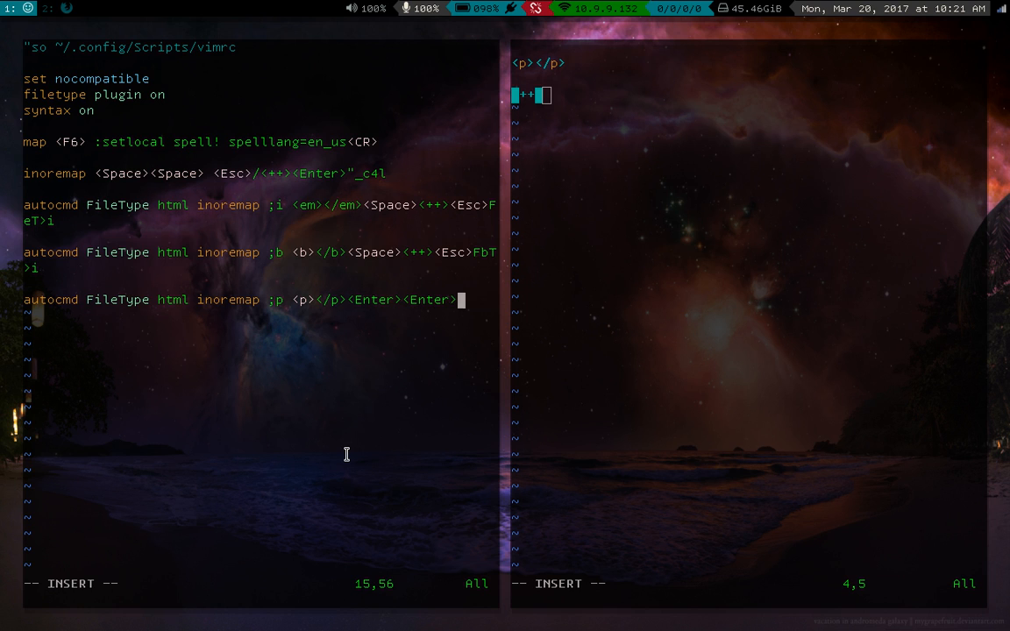
{"action": "type", "text": "<++>"}
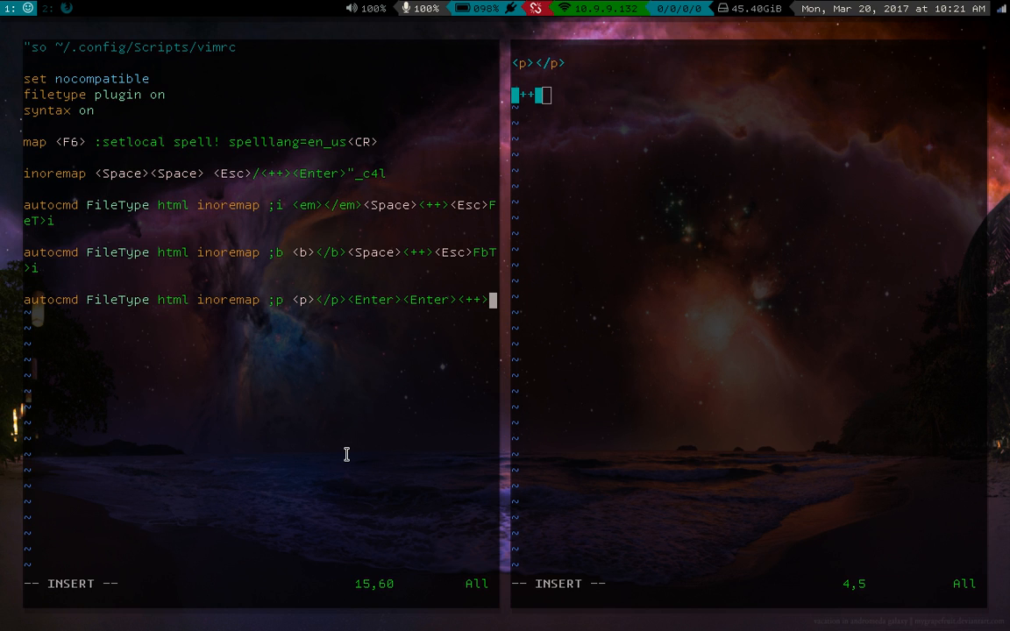
{"action": "type", "text": "Es"}
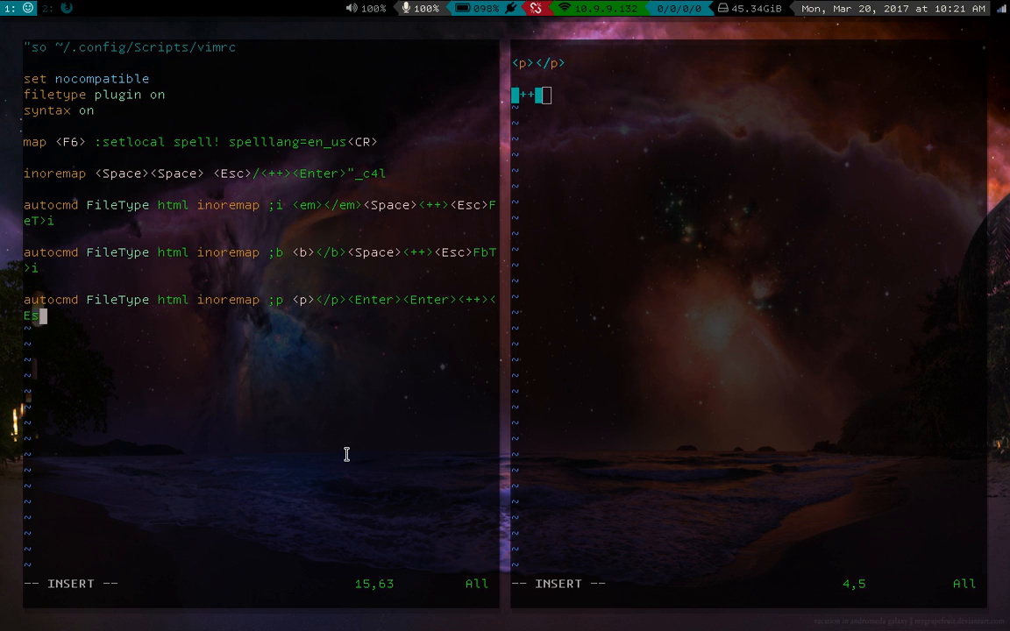
{"action": "type", "text": "c>"}
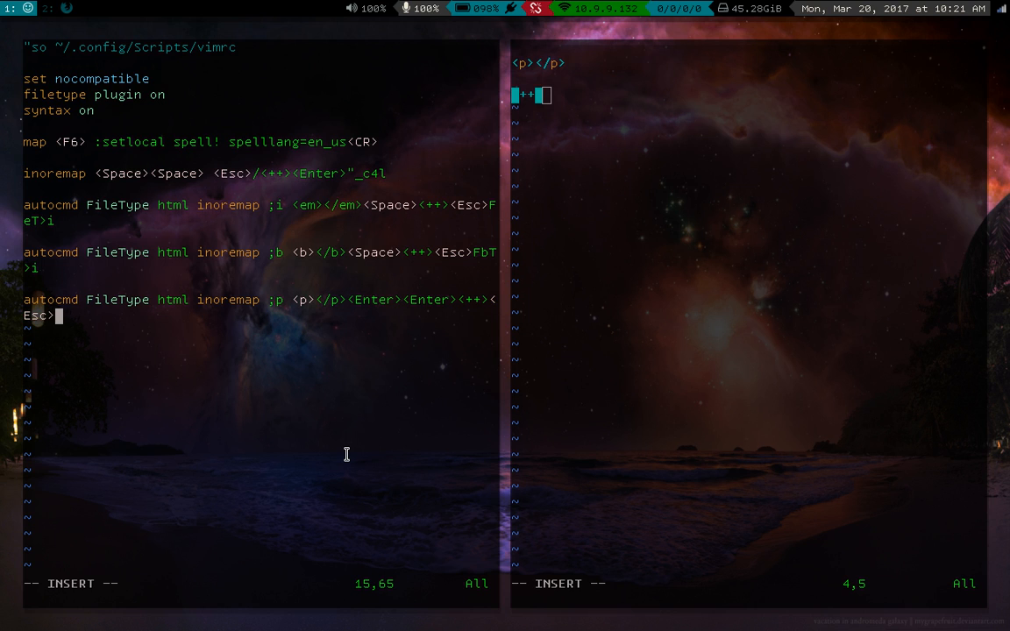
{"action": "type", "text": "2"}
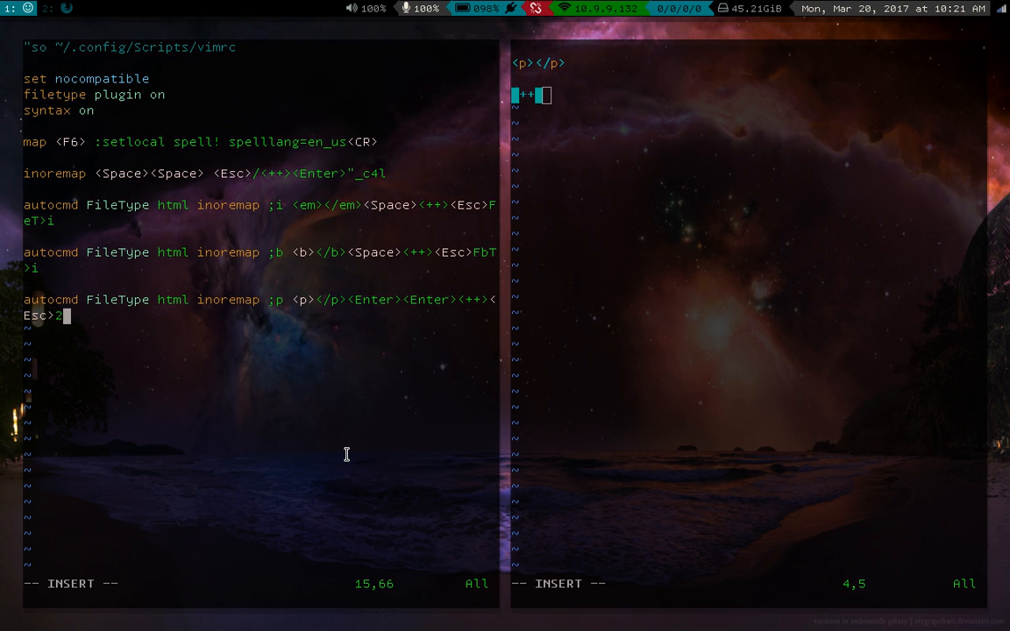
{"action": "type", "text": "k"}
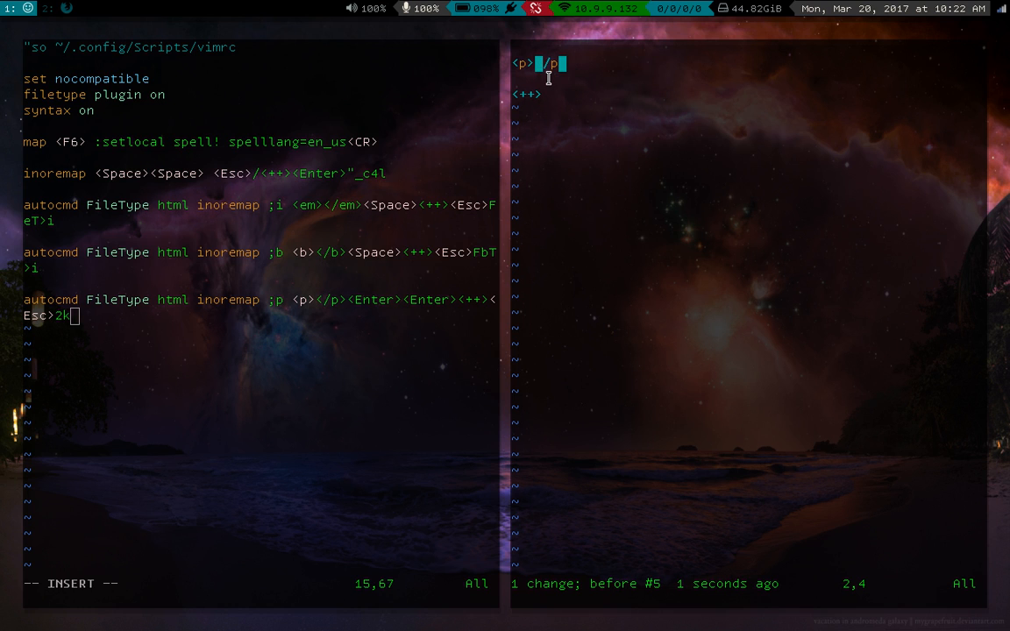
Write the vimrc, type test text using ;p, then rerun 'v sample.html'
{"action": "type", "text": "asdfadsf"}
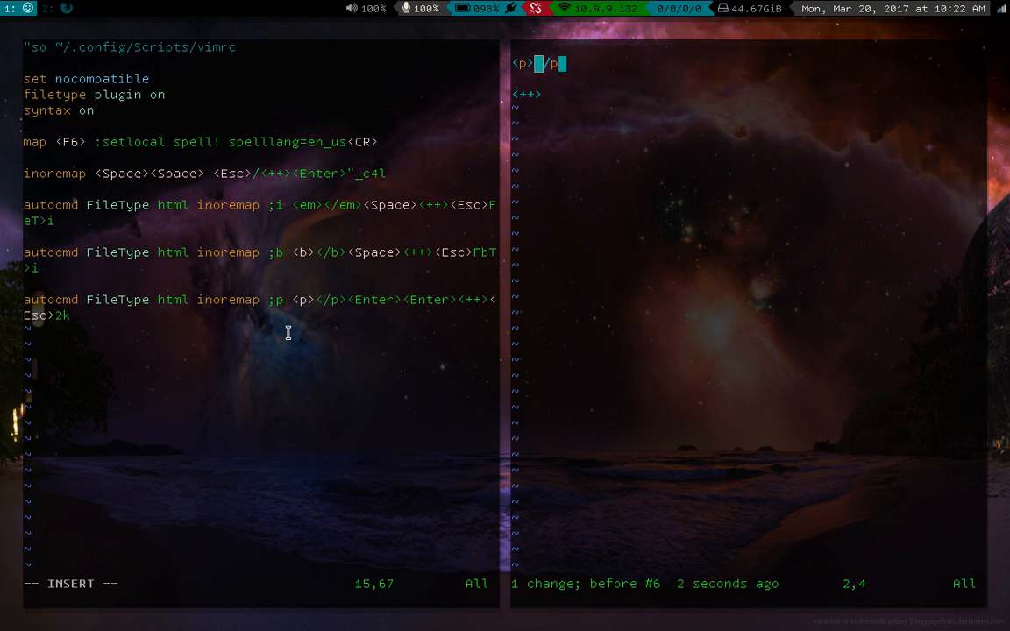
{"action": "mouse_move", "coordinate": [336, 399]}
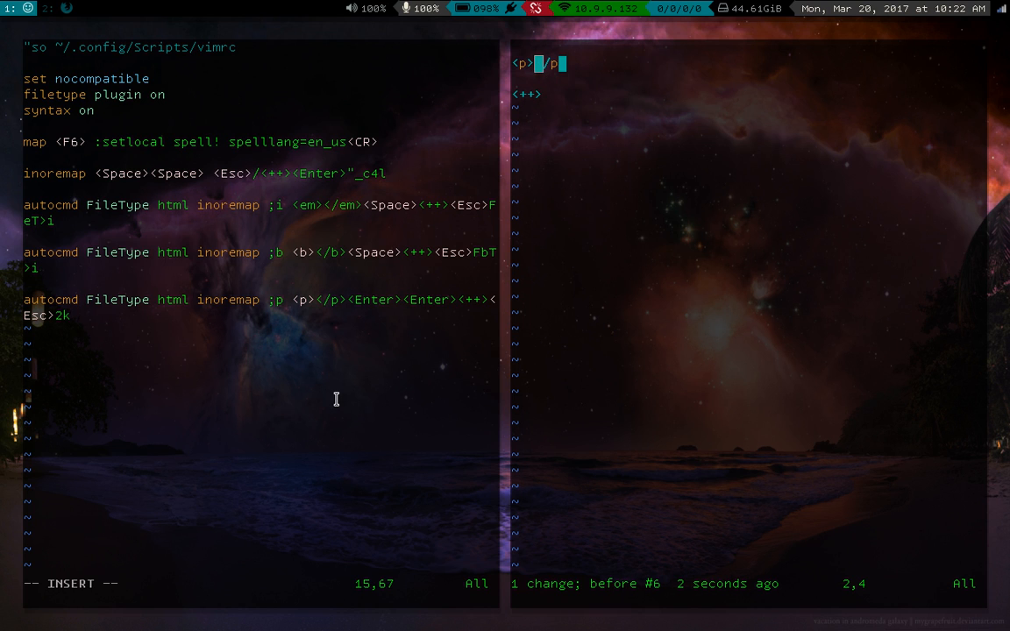
{"action": "key", "text": "Escape"}
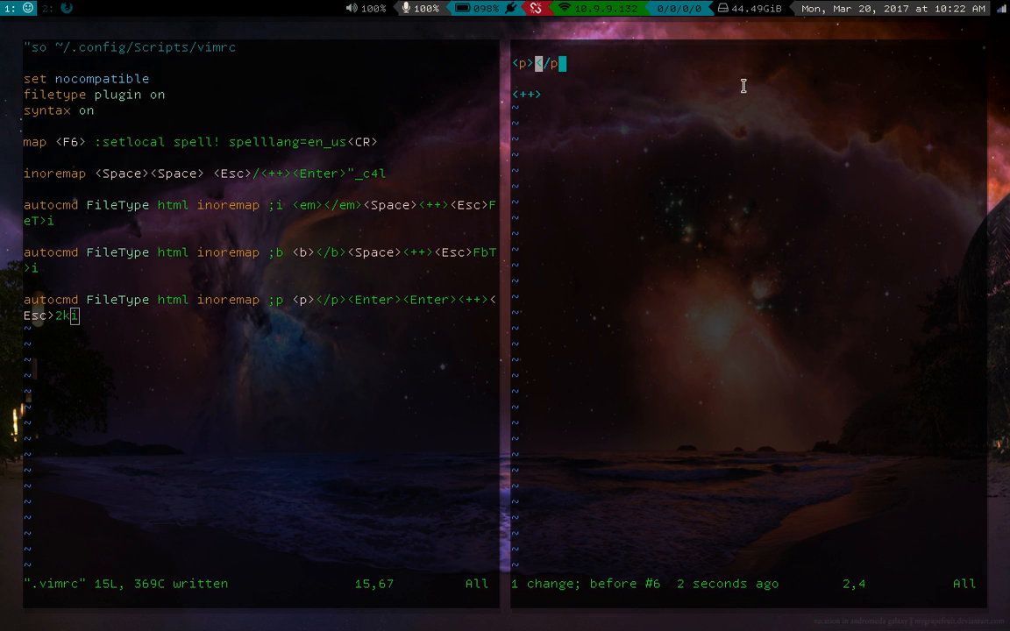
{"action": "type", "text": "adsfasdf"}
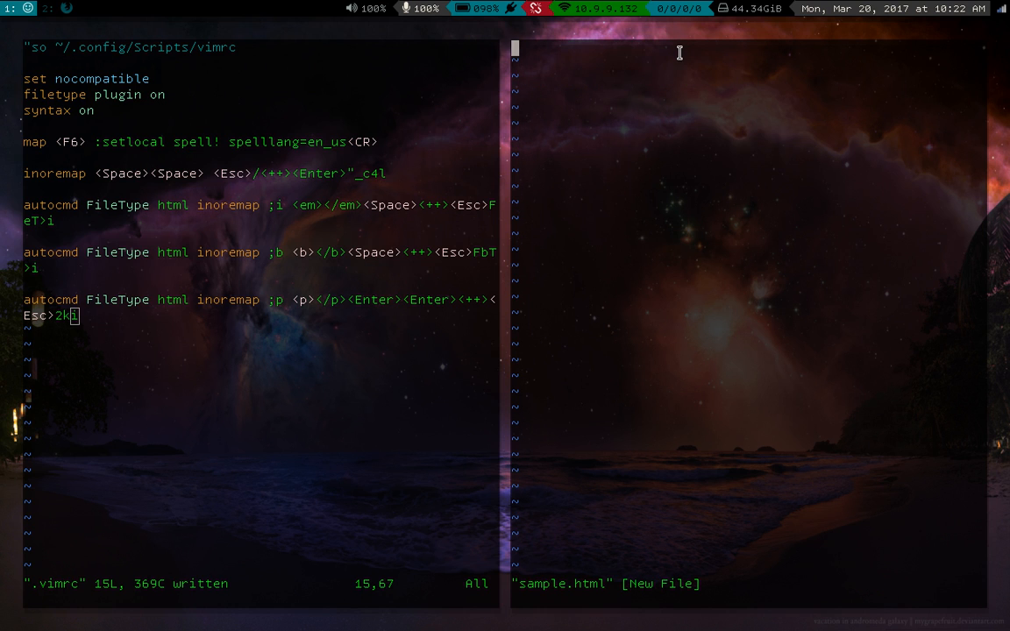
{"action": "type", "text": "asdfsa</p>"}
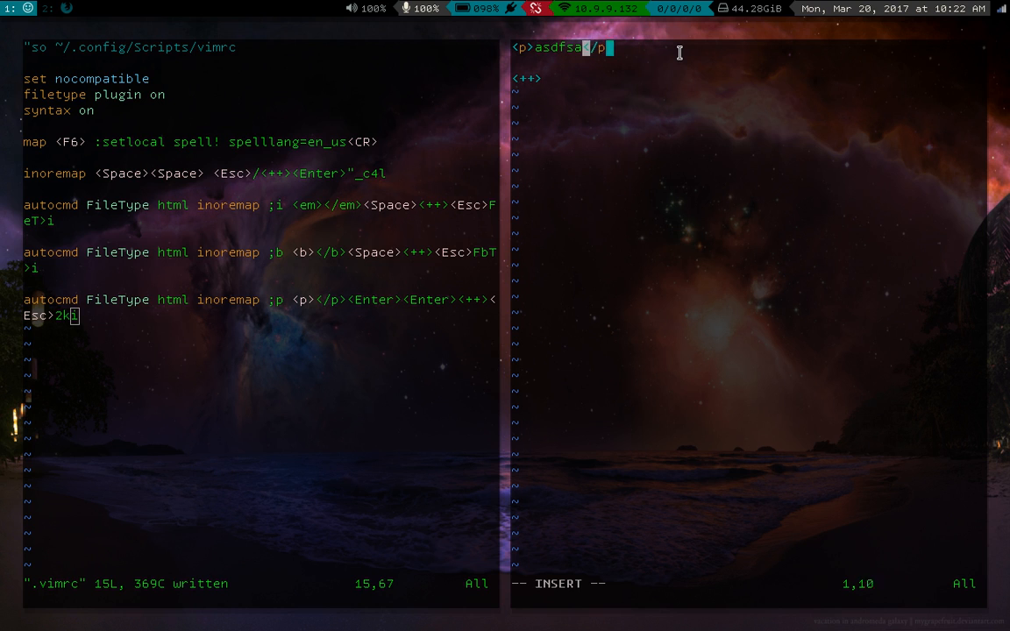
{"action": "type", "text": "df"}
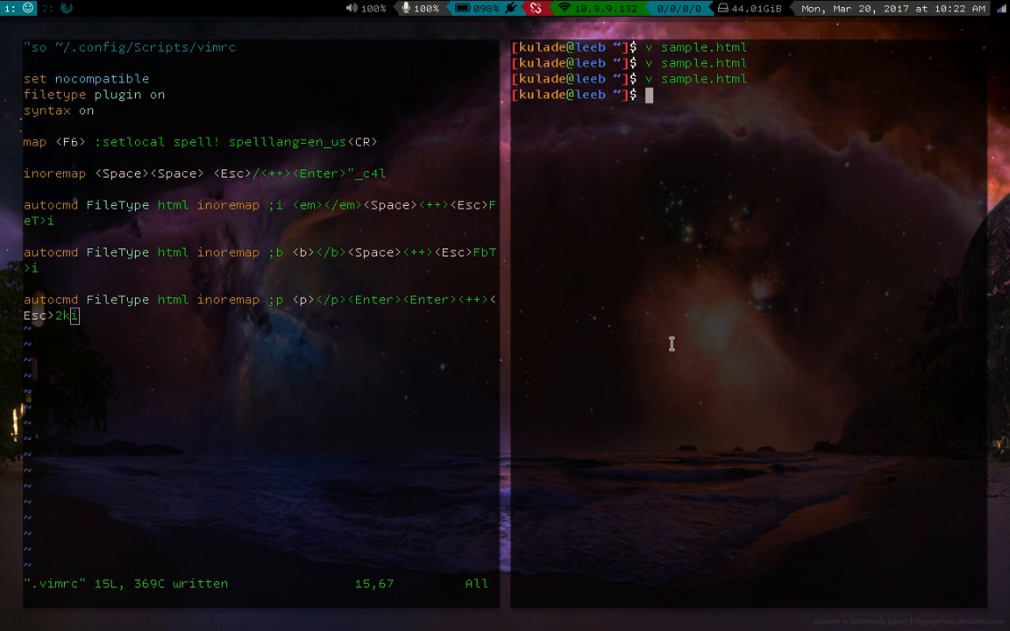
{"action": "key", "text": "Return"}
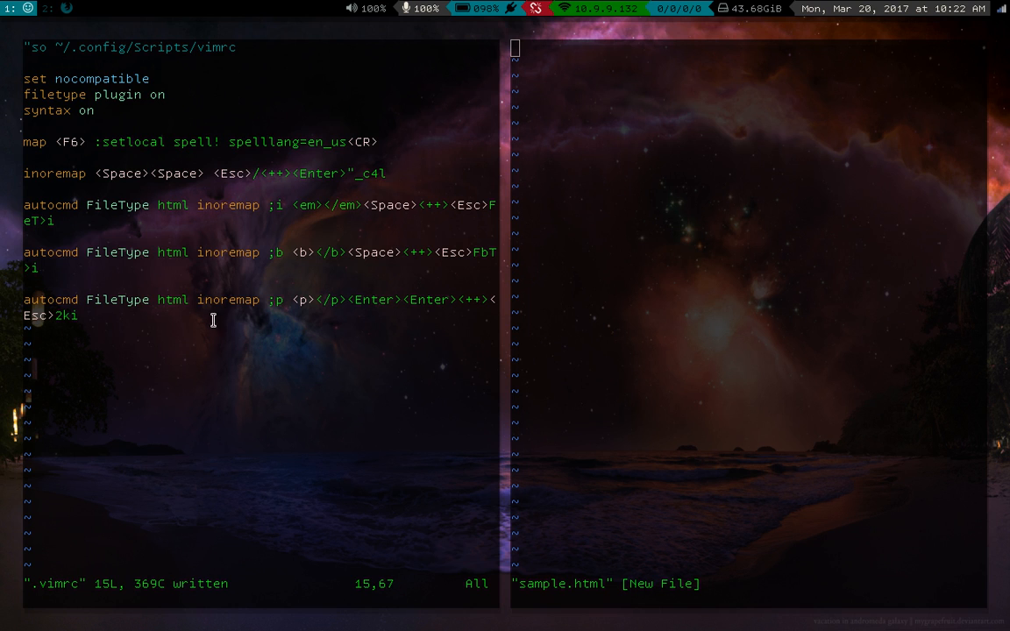
{"action": "mouse_move", "coordinate": [316, 237]}
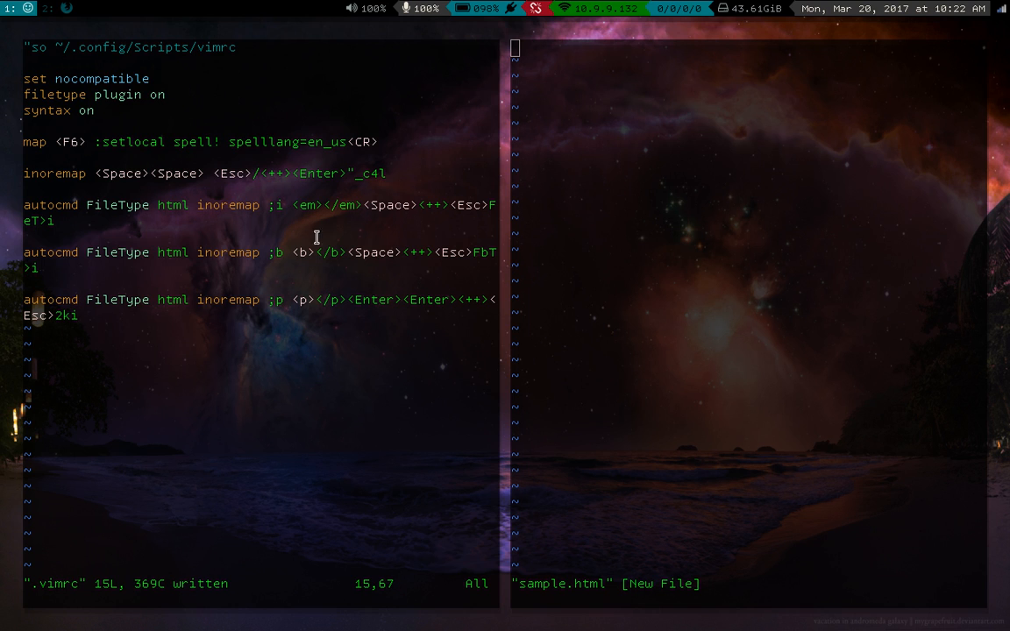
{"action": "mouse_move", "coordinate": [424, 357]}
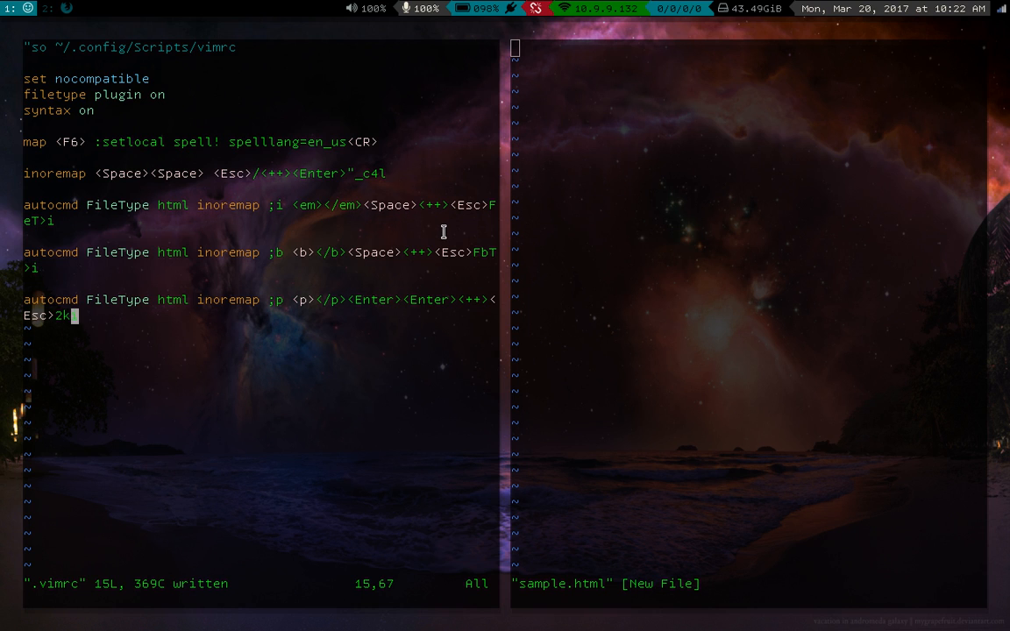
{"action": "type", "text": "i"}
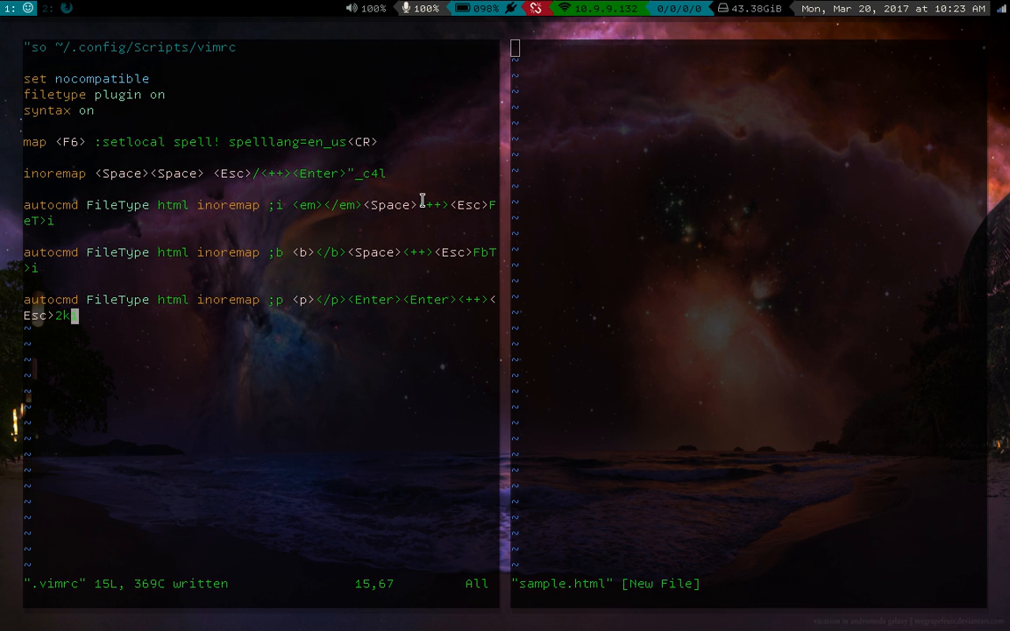
{"action": "mouse_move", "coordinate": [262, 254]}
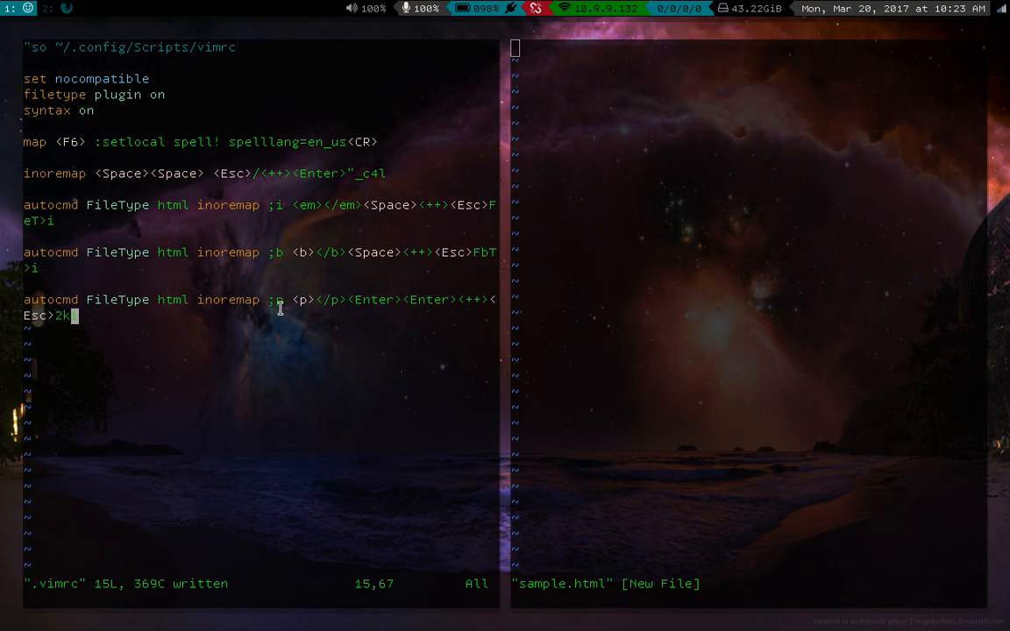
{"action": "mouse_move", "coordinate": [301, 321]}
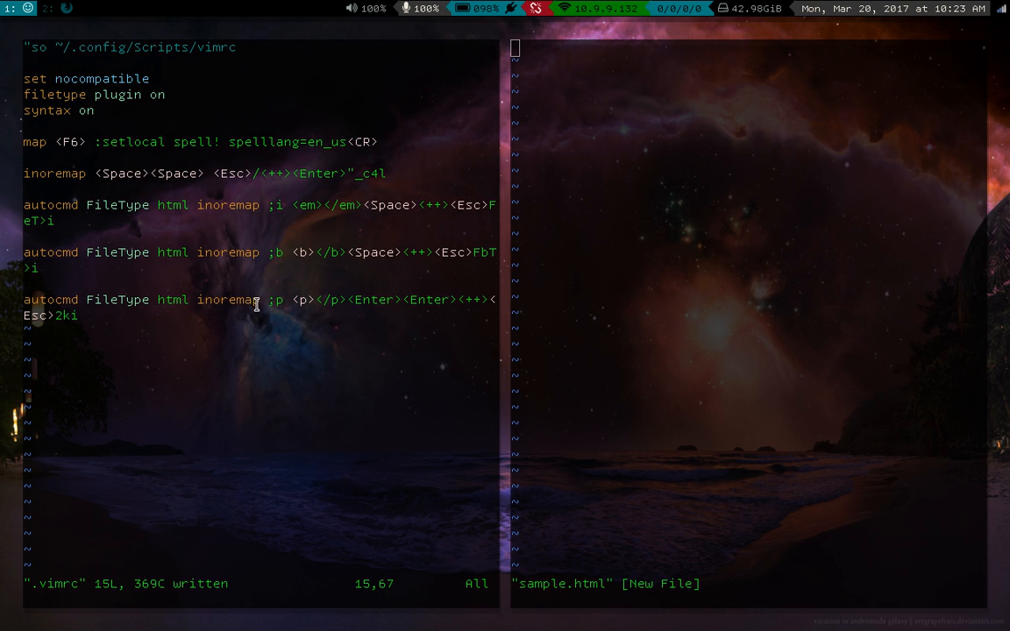
{"action": "mouse_move", "coordinate": [295, 287]}
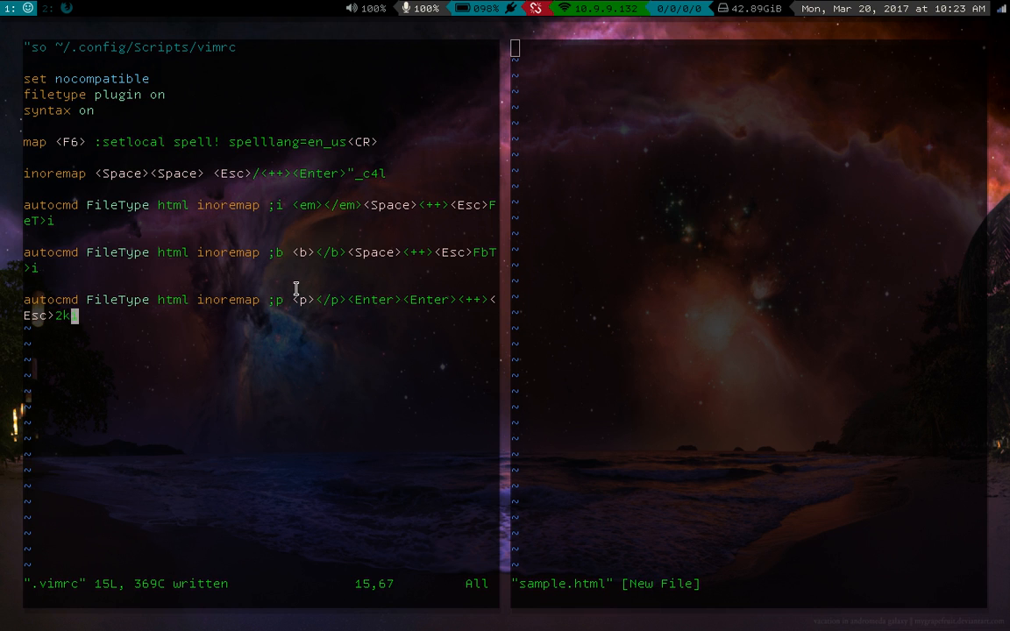
{"action": "type", "text": "i"}
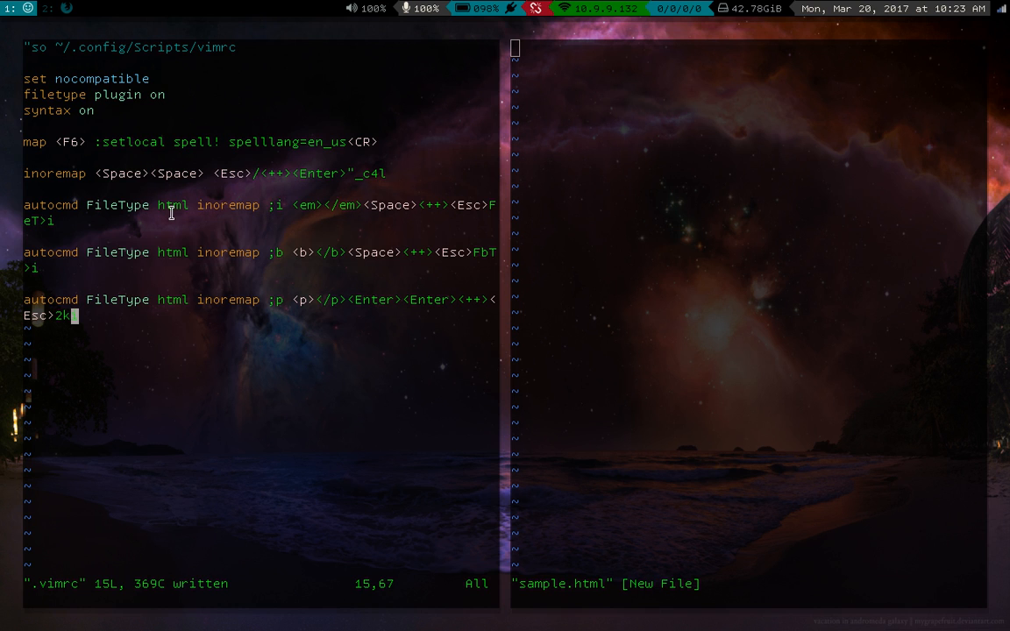
{"action": "mouse_move", "coordinate": [390, 342]}
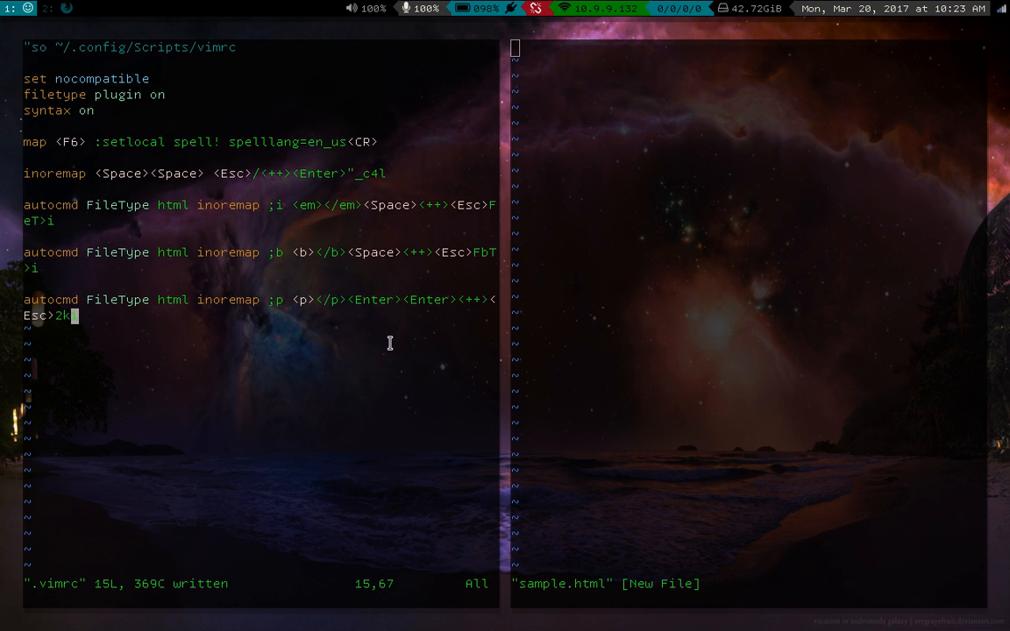